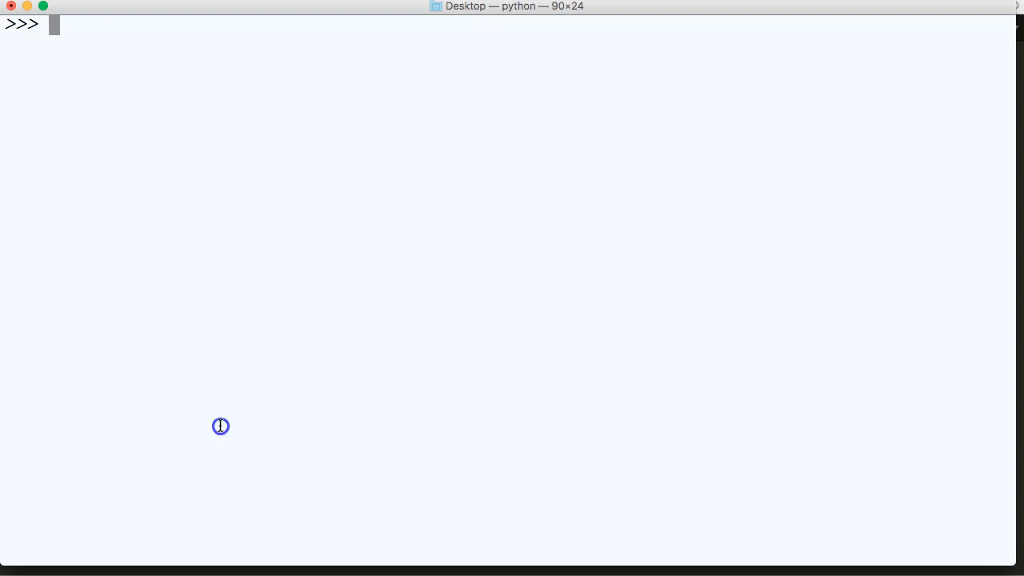
Step: Define addition(a, b) that prints a + b
type("def")
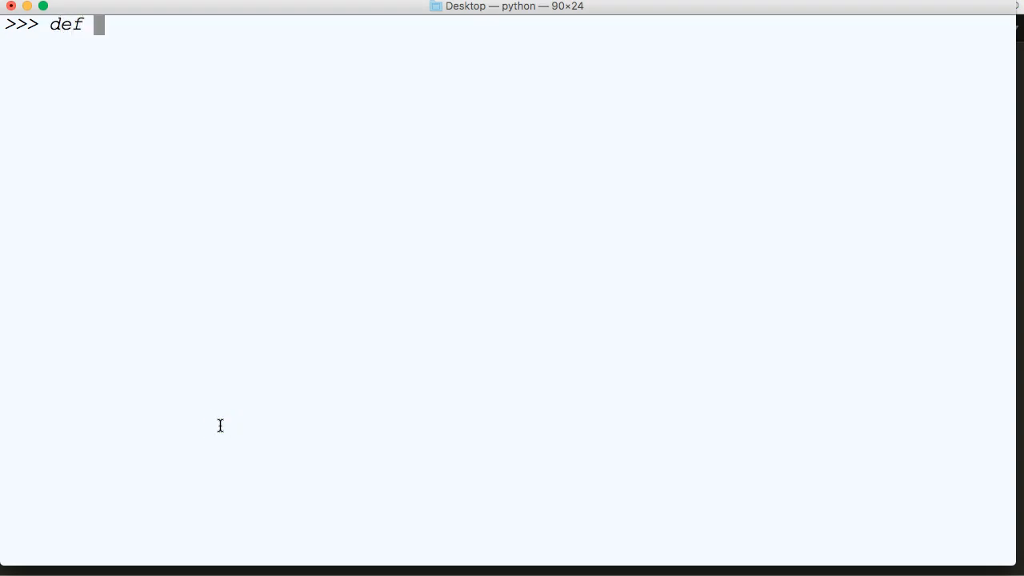
type("additio")
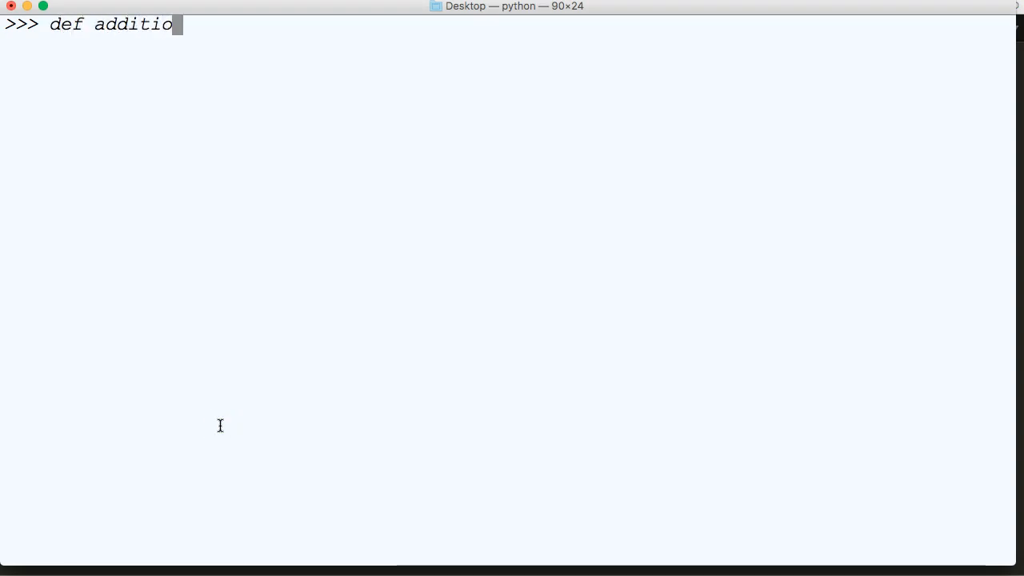
type("n(a,")
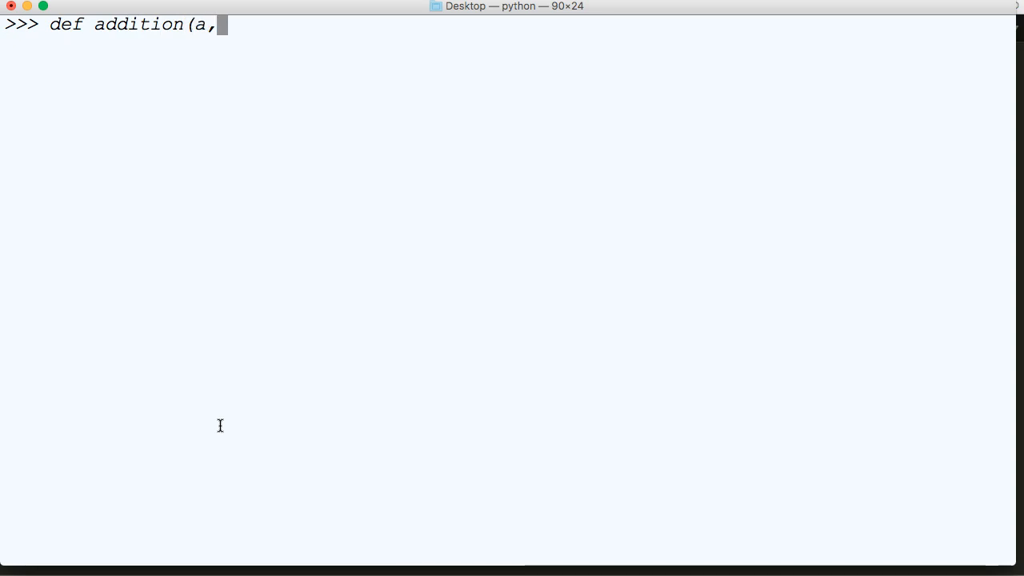
type("b):")
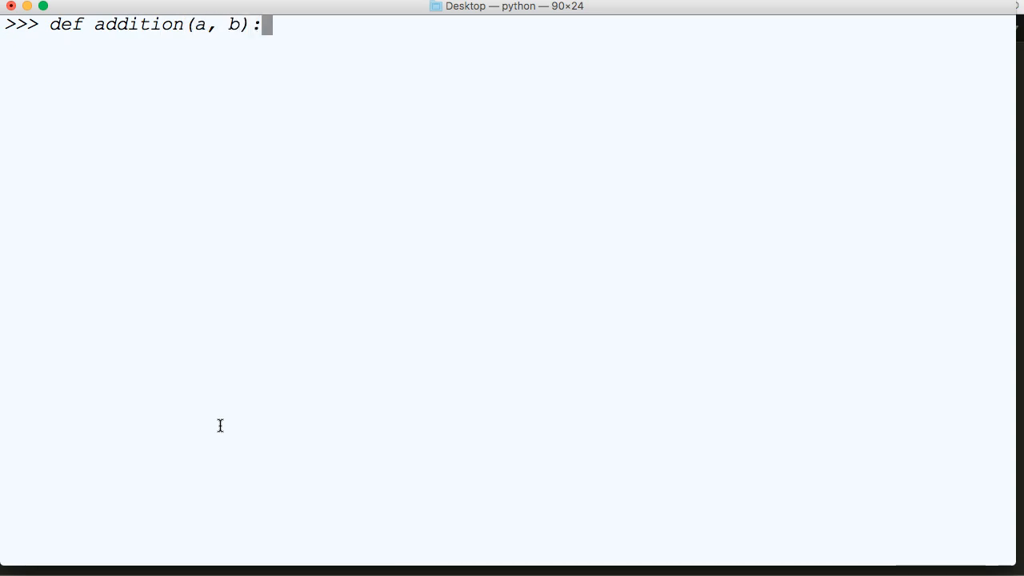
key("enter")
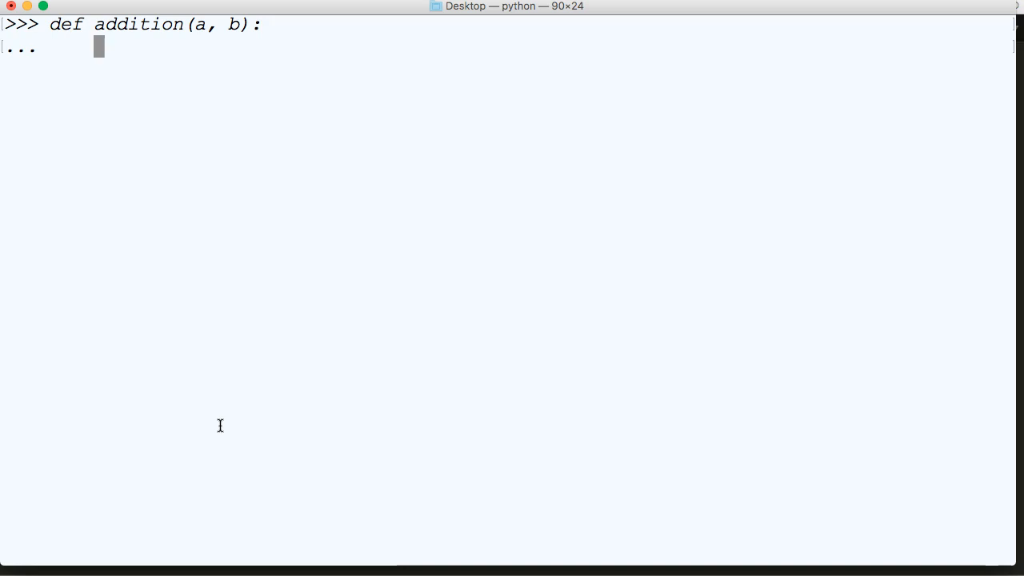
type("print( a")
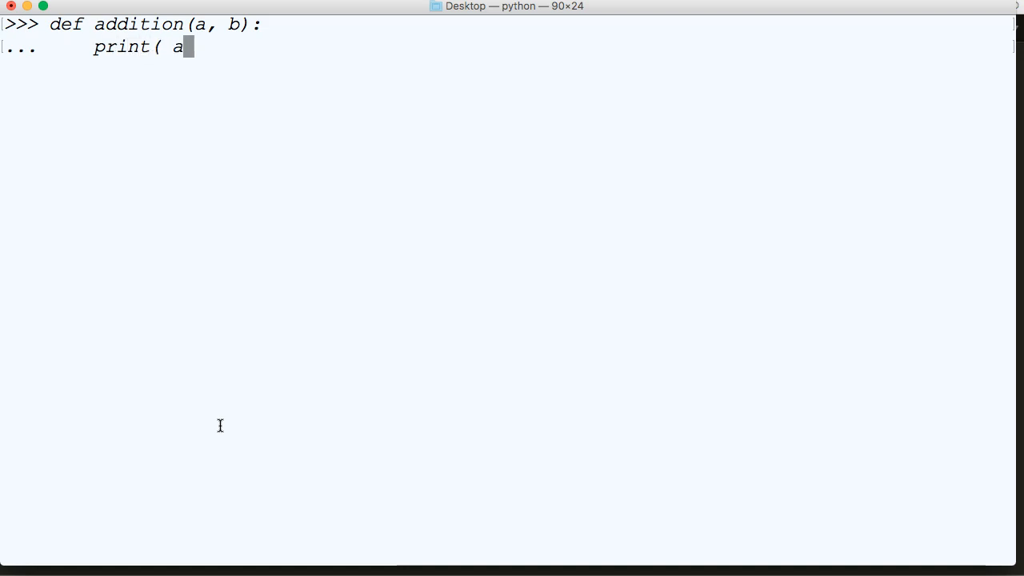
type("+")
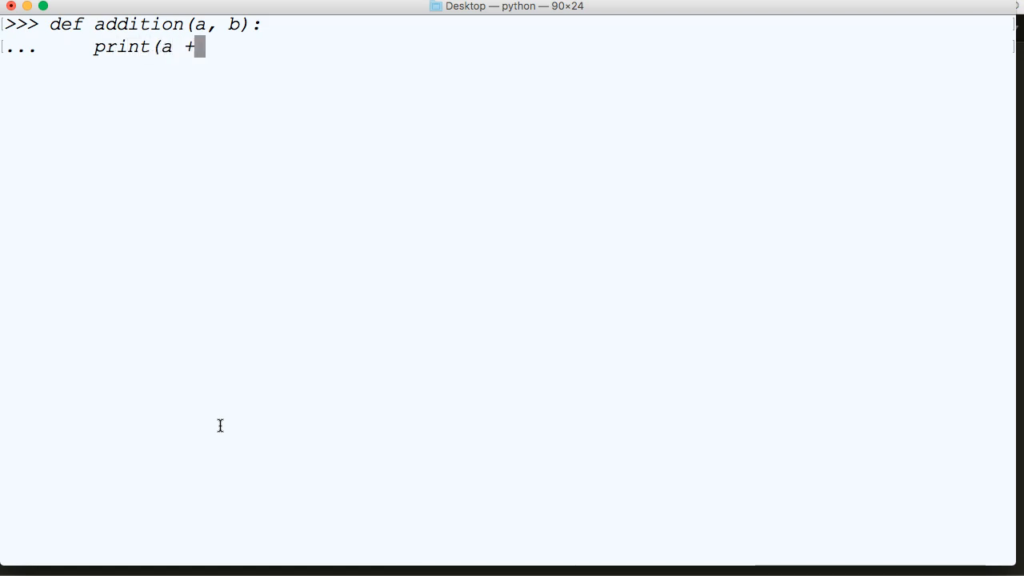
type("b)")
type("a")
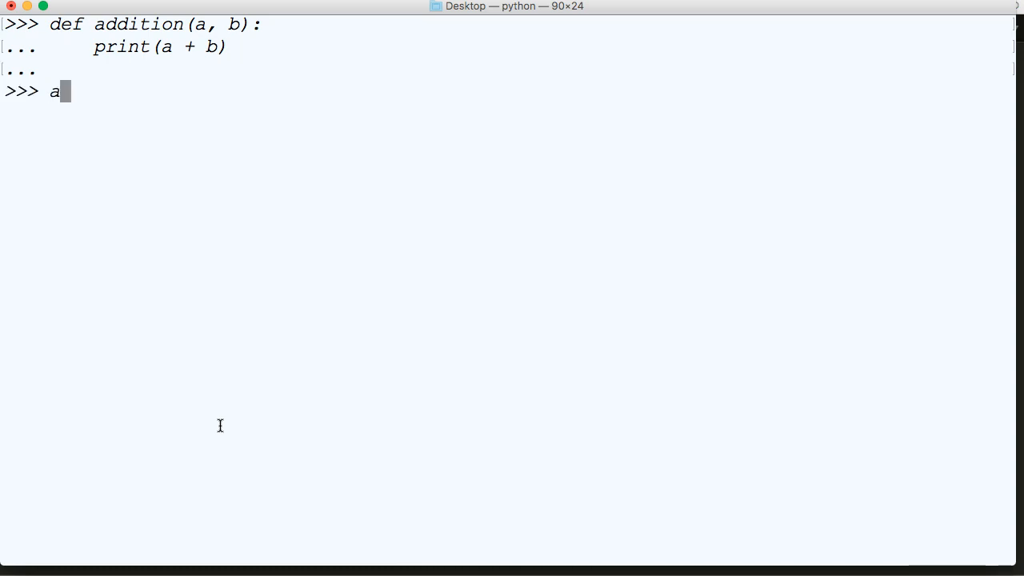
Step: Call addition(2,4) to print 6
type("ddition(")
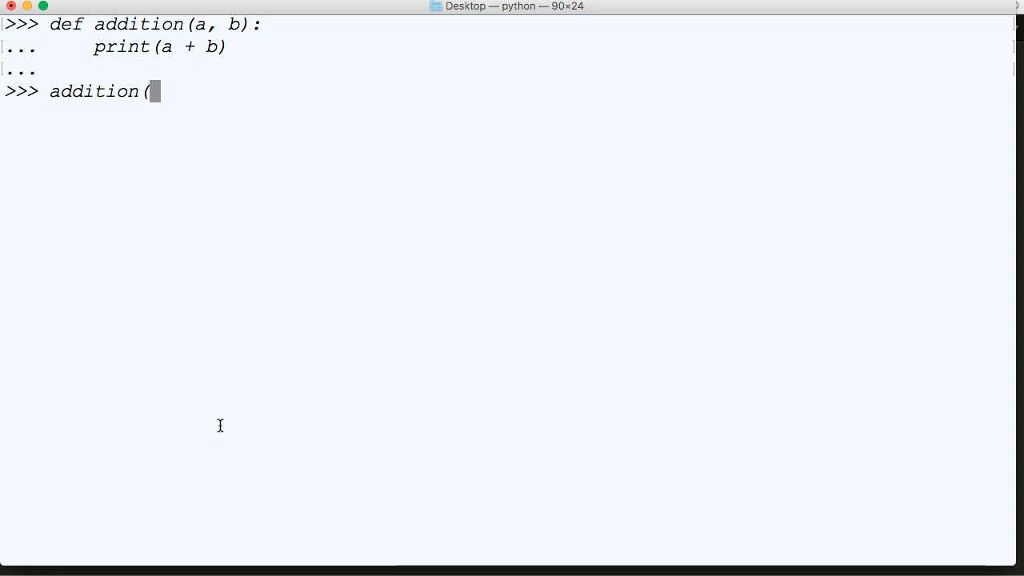
type("2,4)")
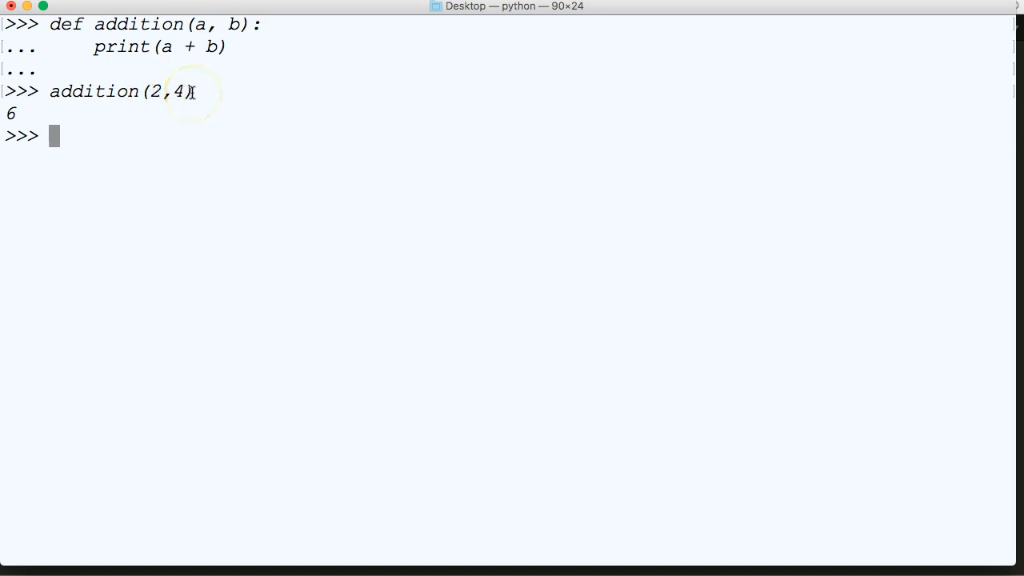
mouse_move(186, 177)
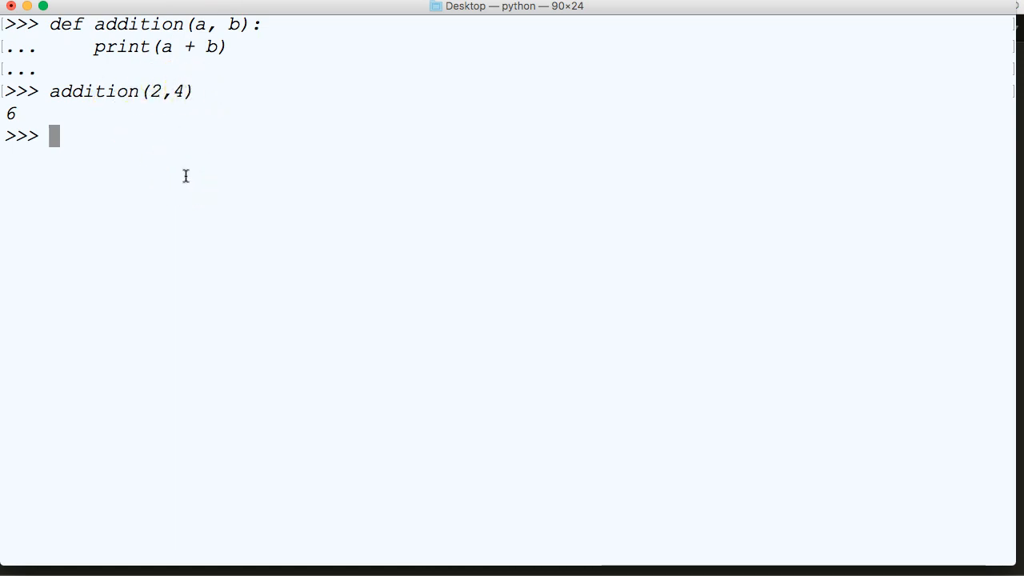
Step: Call addition(2,4,5) to trigger the TypeError about 3 positional arguments
type("addition(")
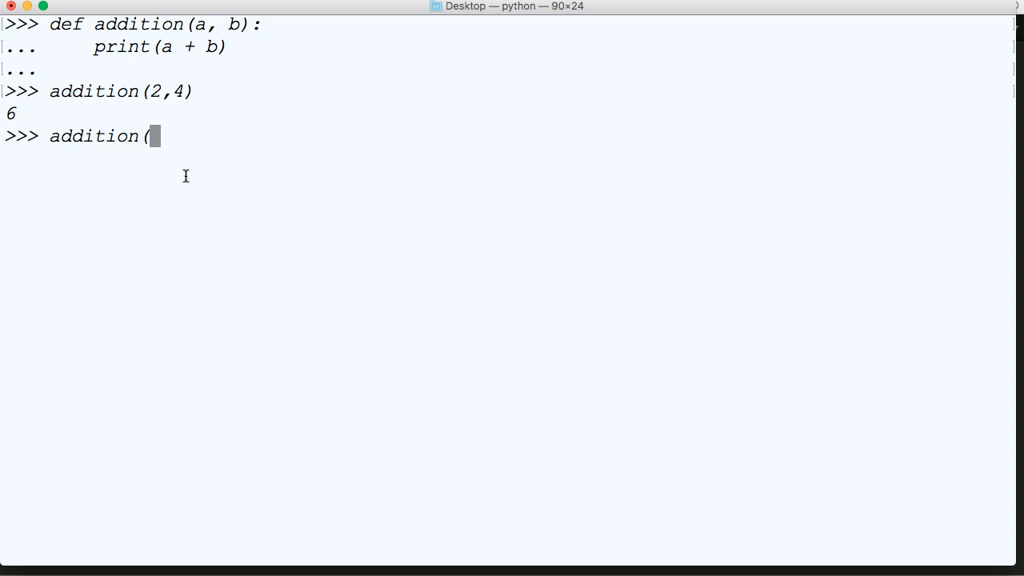
type("2,")
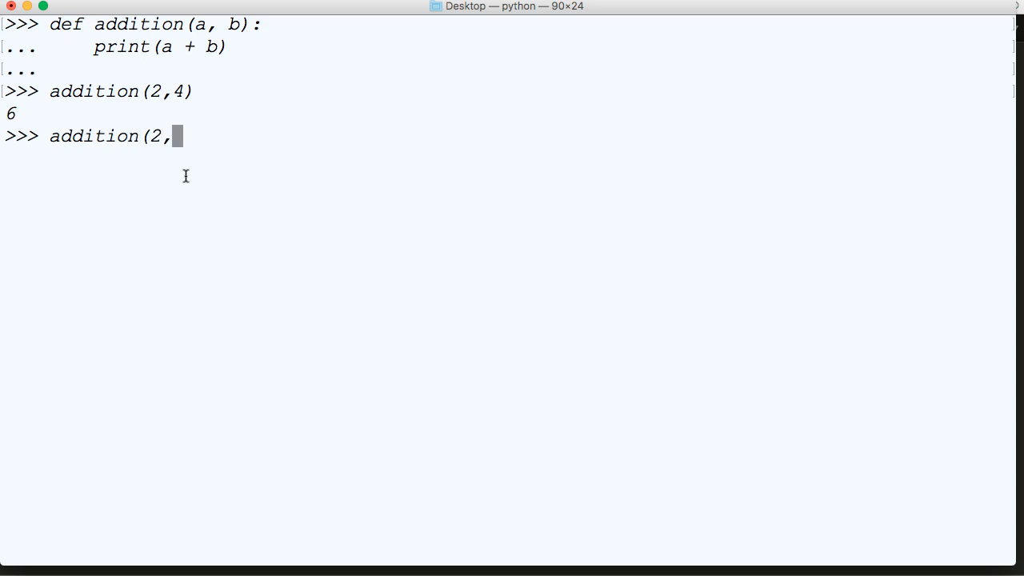
type("4,")
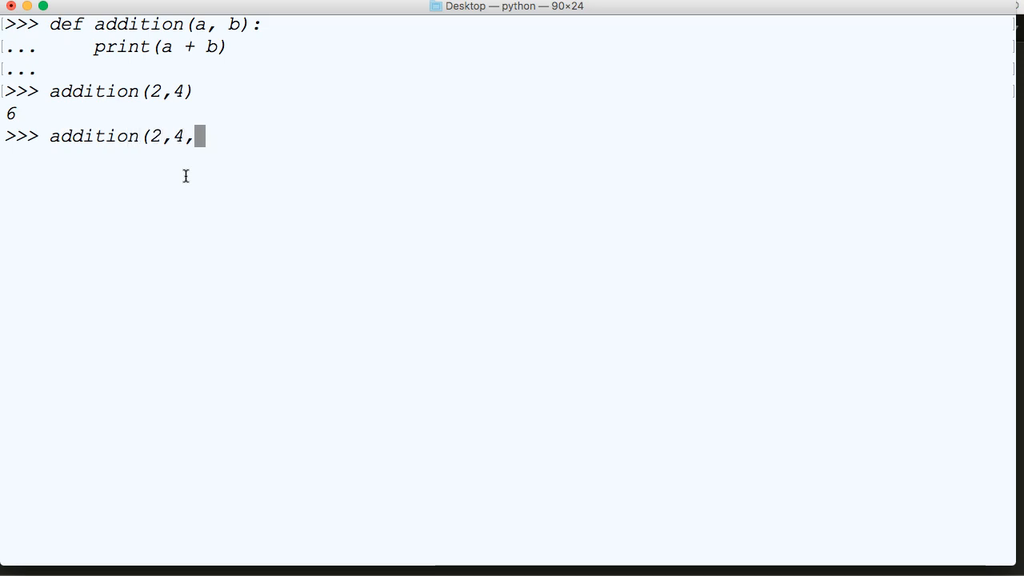
type("5)")
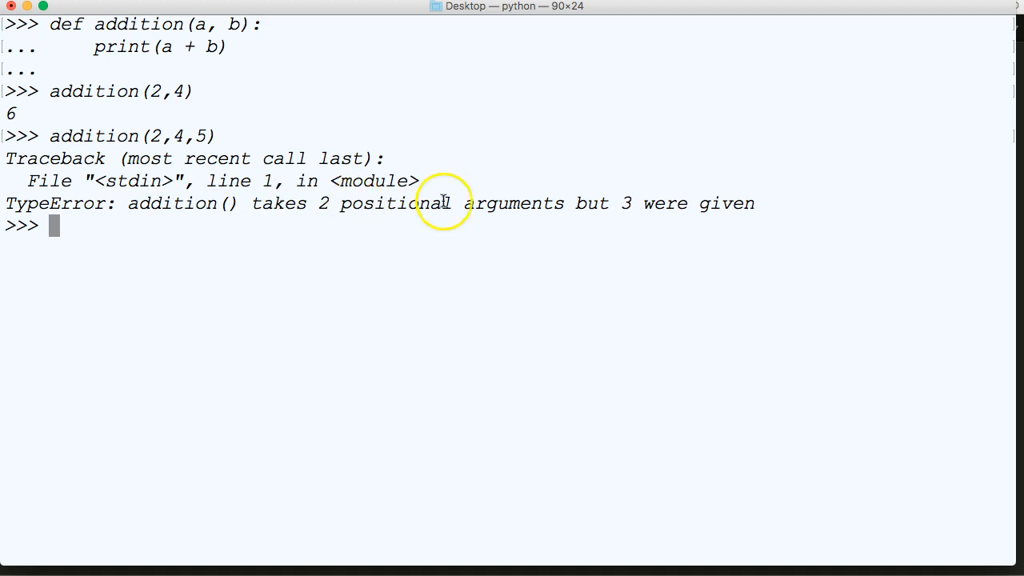
mouse_move(422, 213)
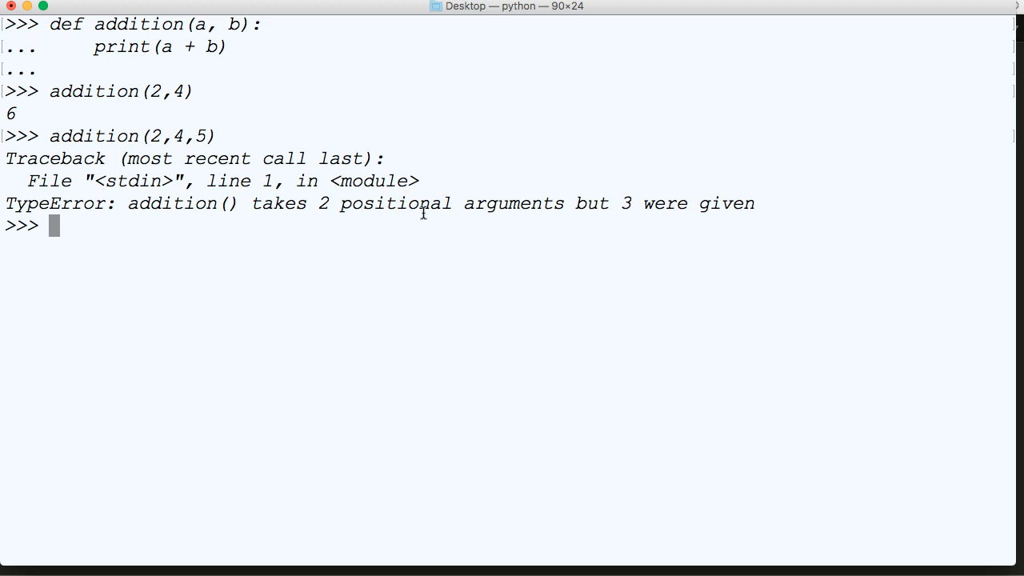
Step: Redefine addition(*args) to print sum(args)
type("de")
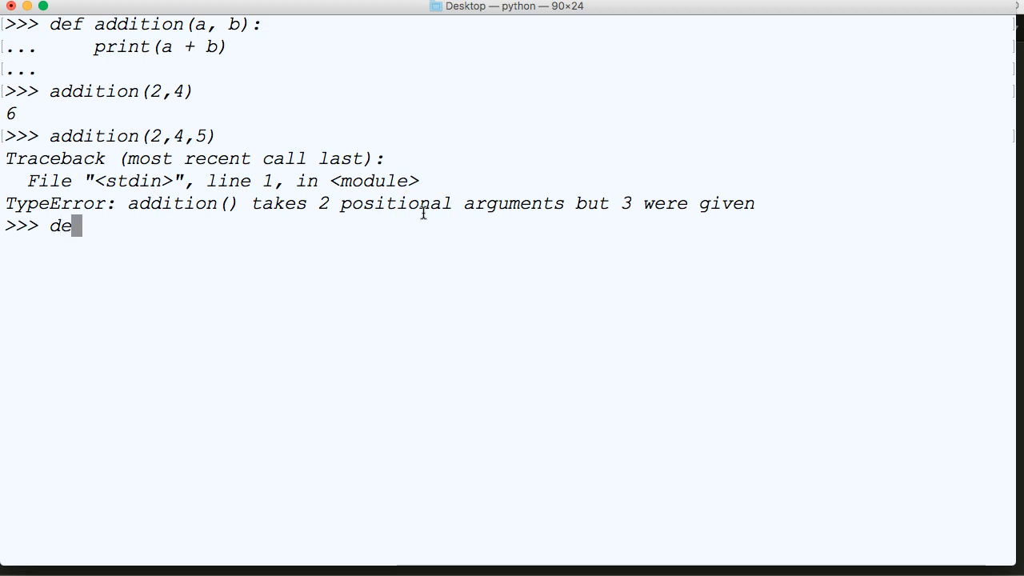
type("f addi")
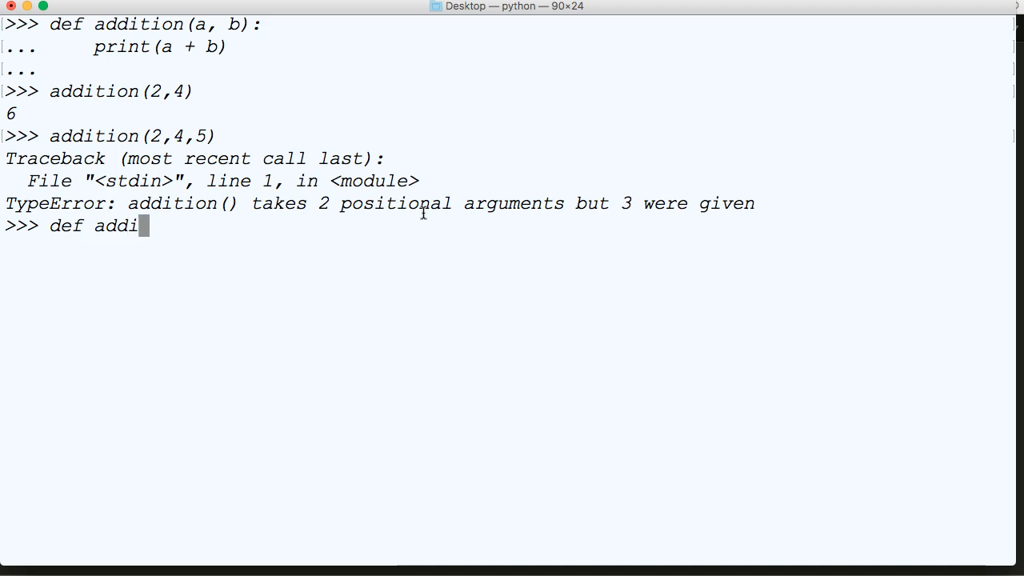
type("tion(")
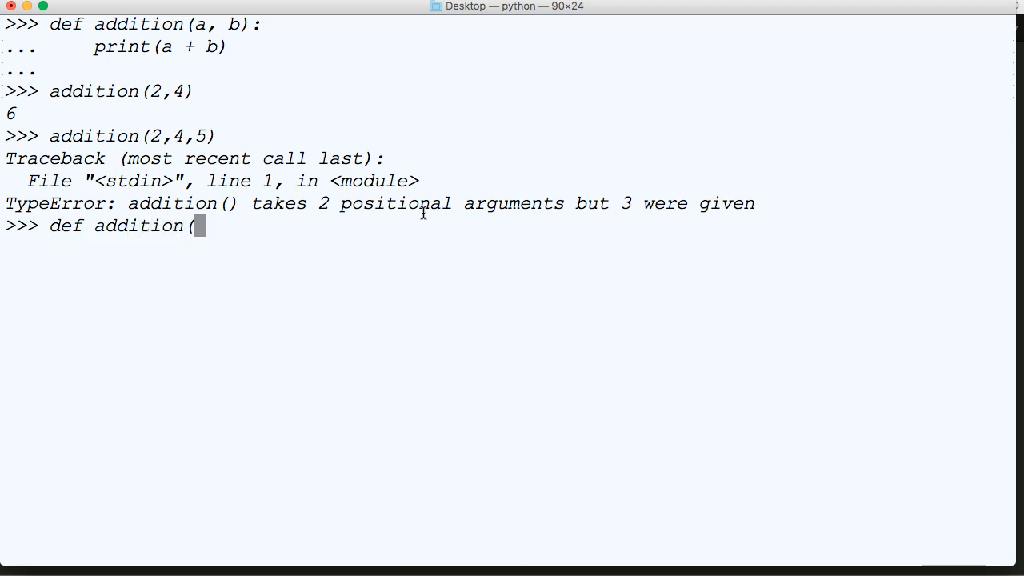
type("*ar")
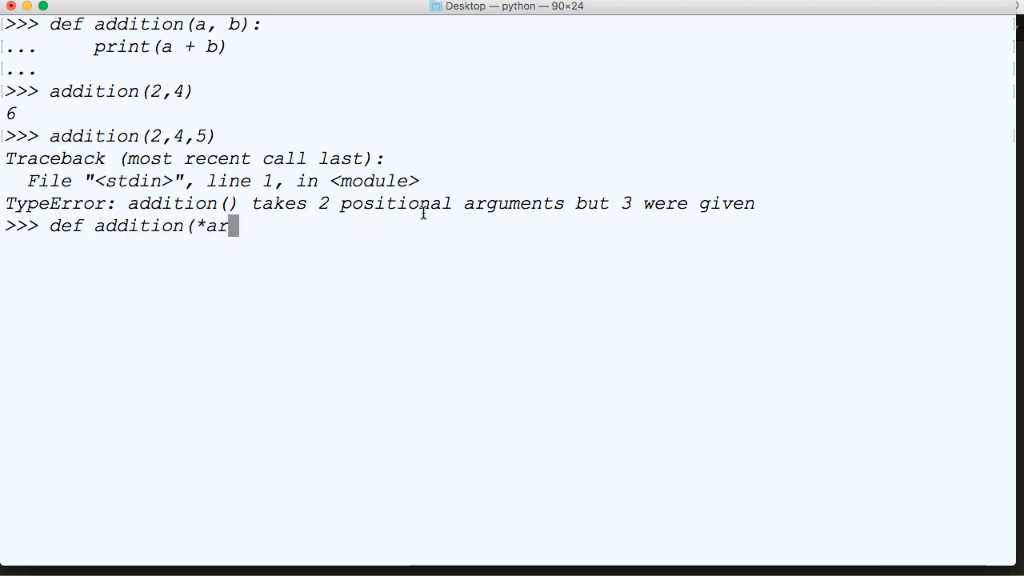
type("gs):")
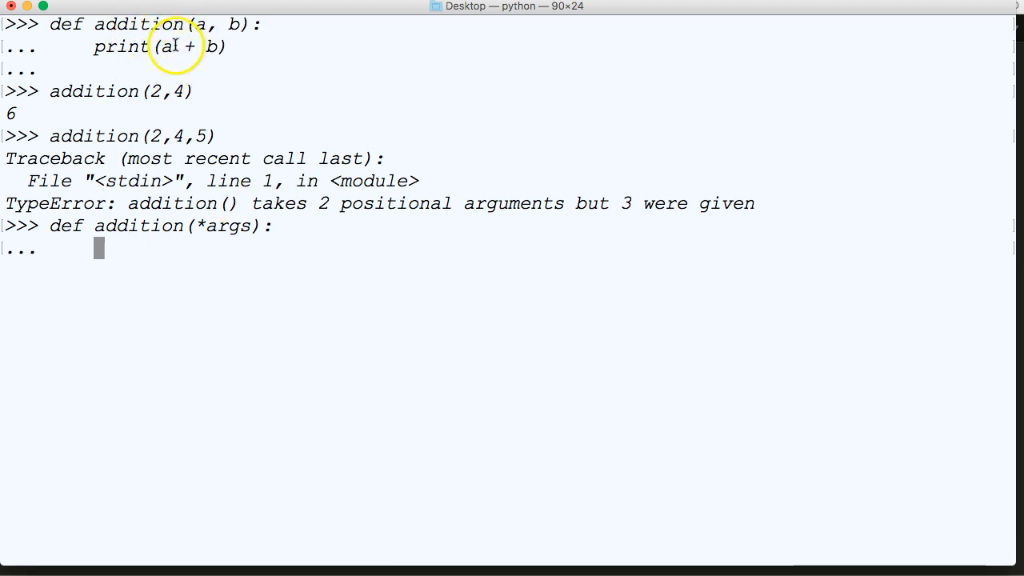
mouse_move(213, 105)
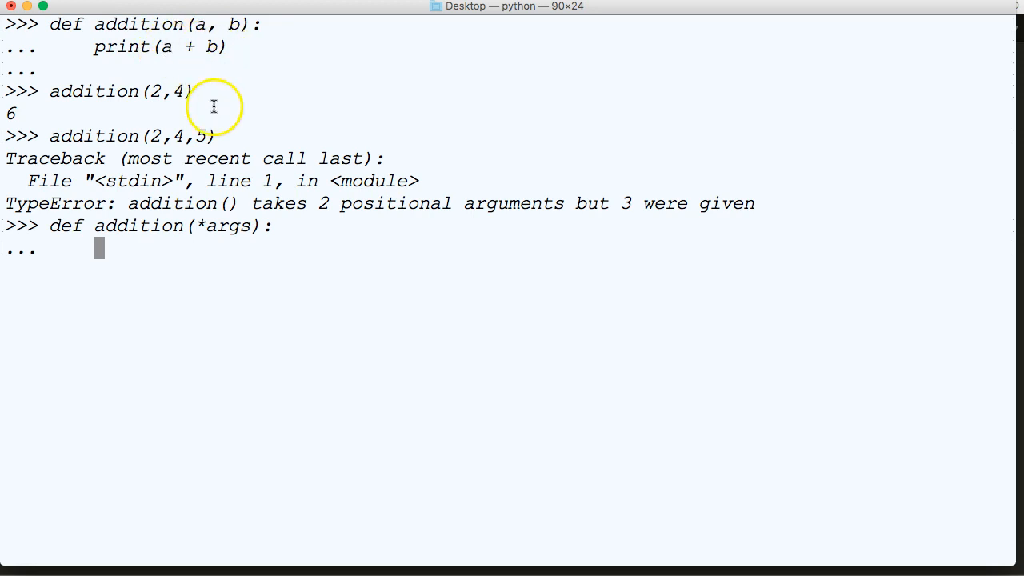
mouse_move(215, 253)
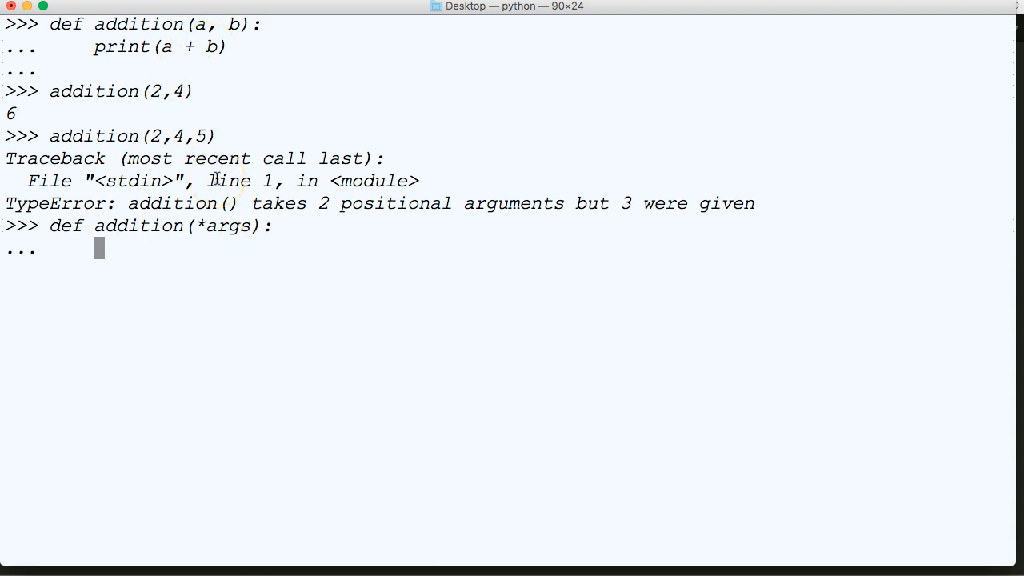
type("print(su")
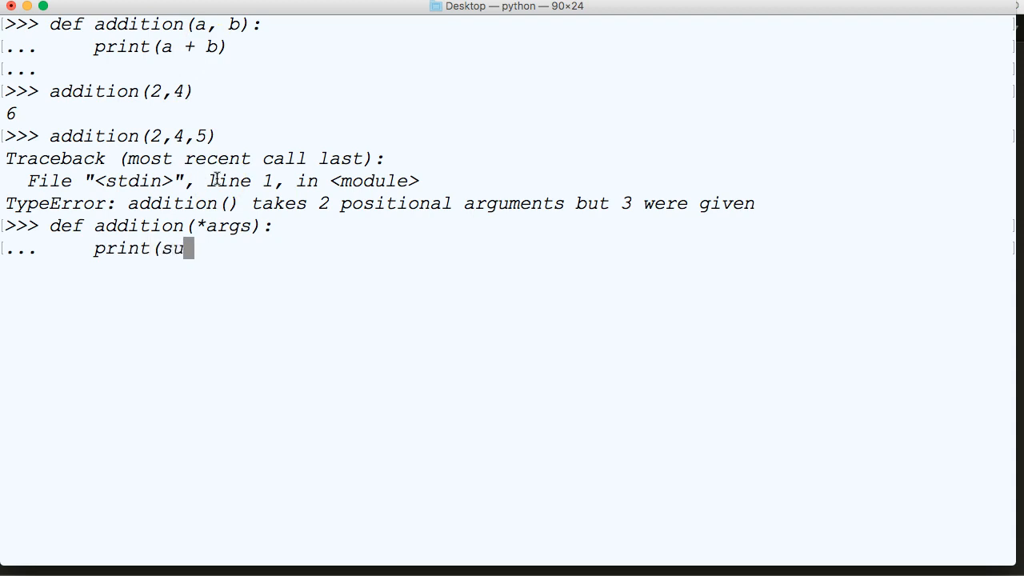
type("m(ar")
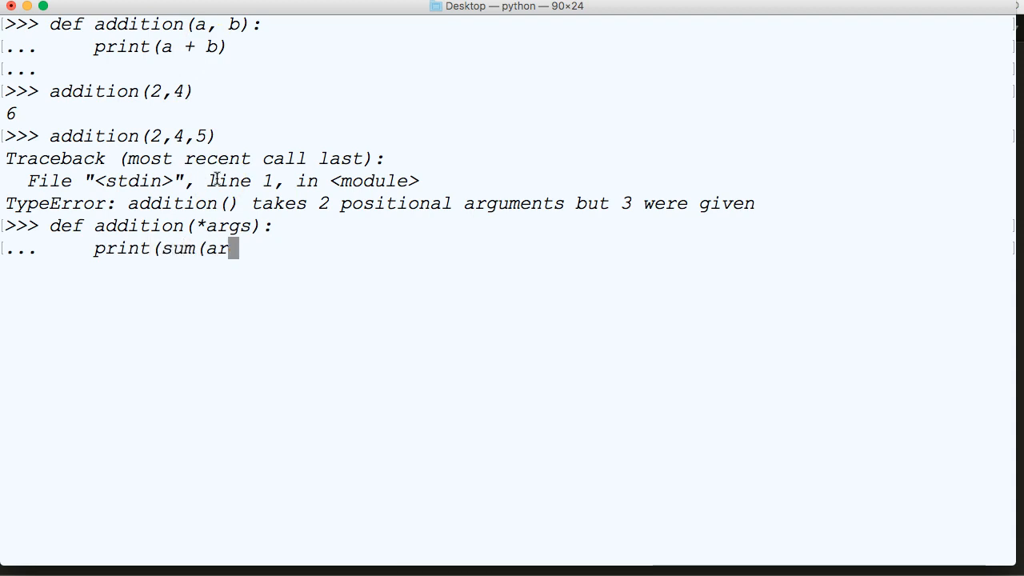
type("gs)")
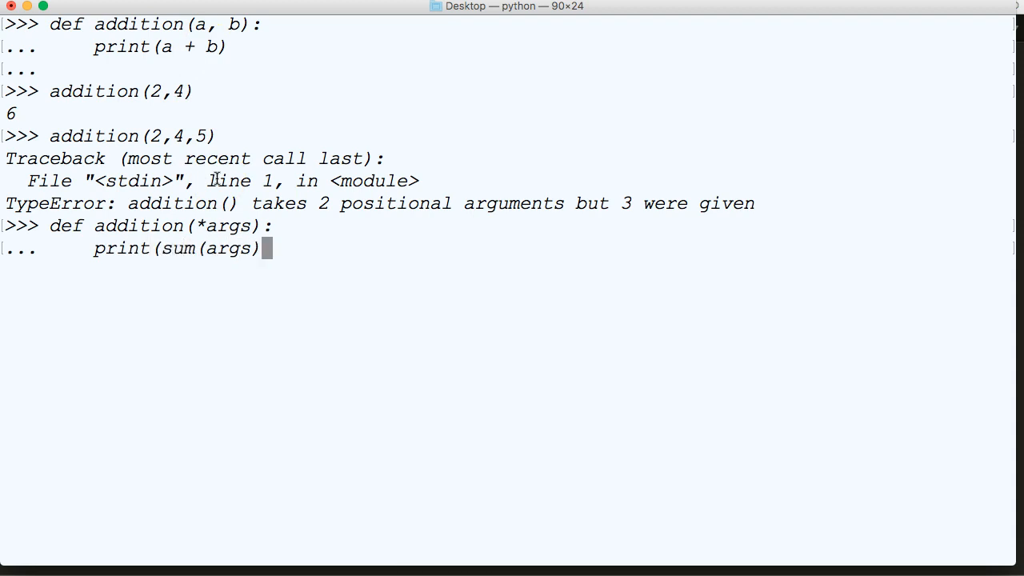
key("enter")
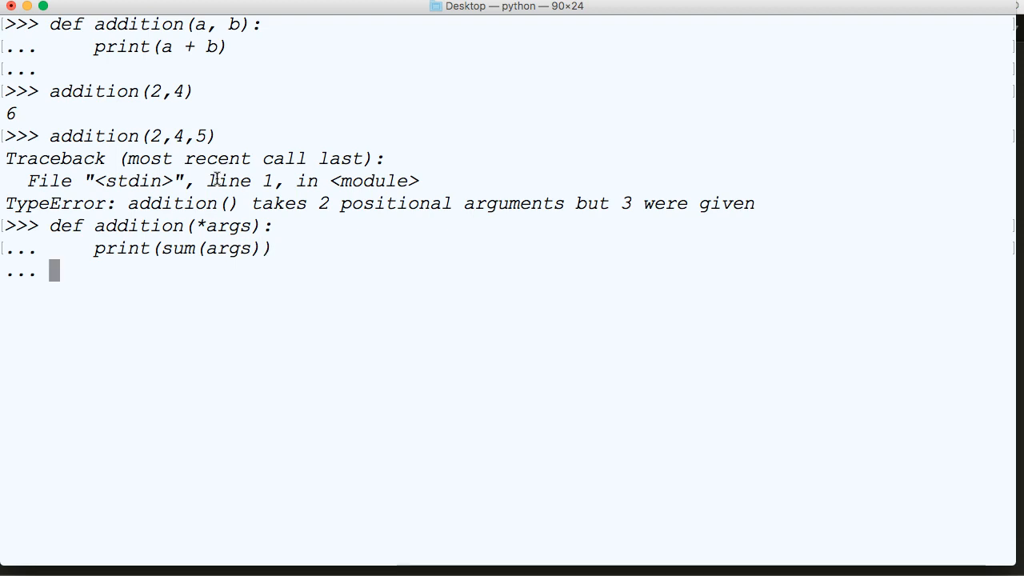
key("enter")
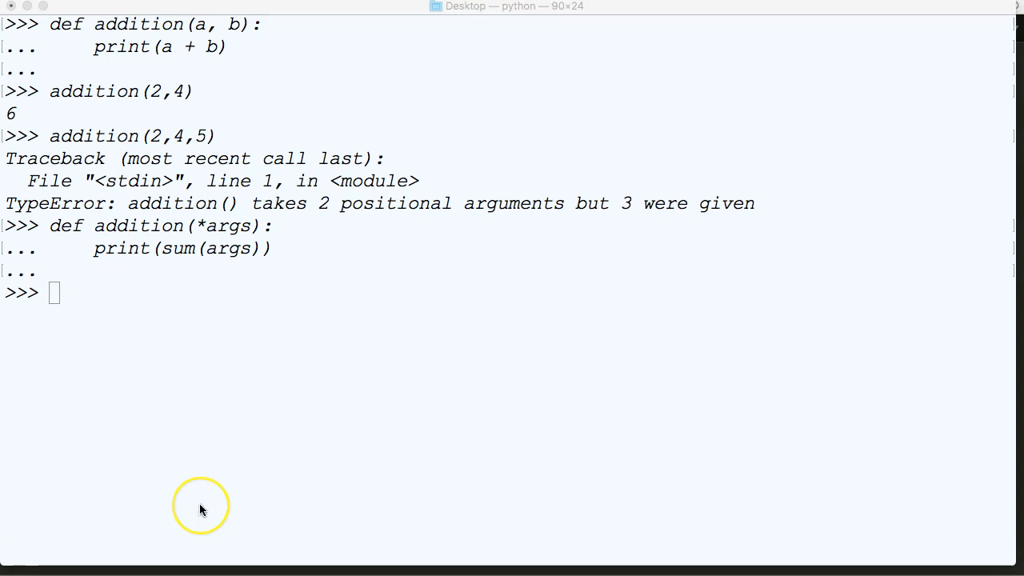
mouse_move(286, 445)
type("addition(")
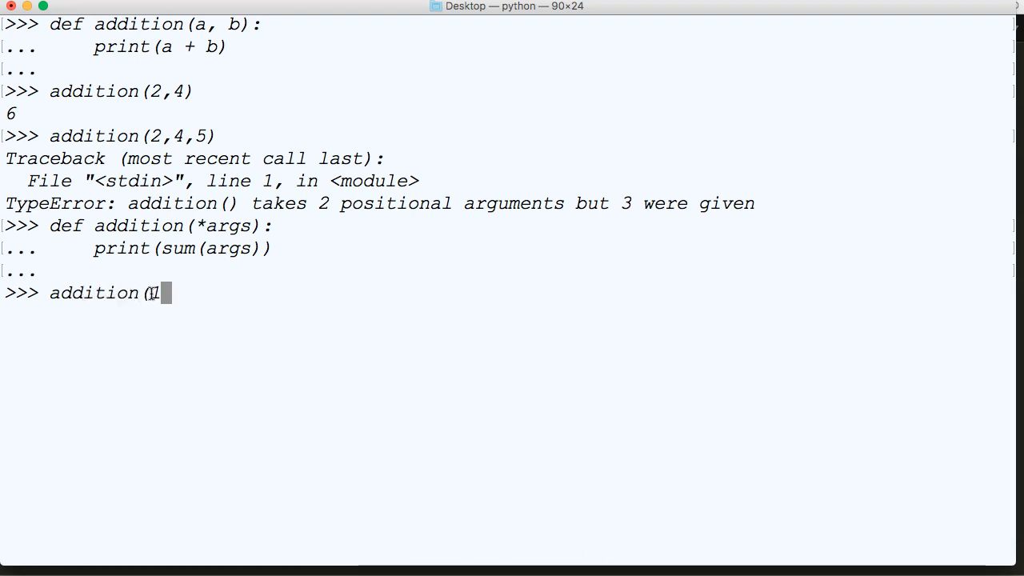
Step: Call addition(1,2,3,4,5) and addition(2,3) to print 15 and 5
type(",2,3,4")
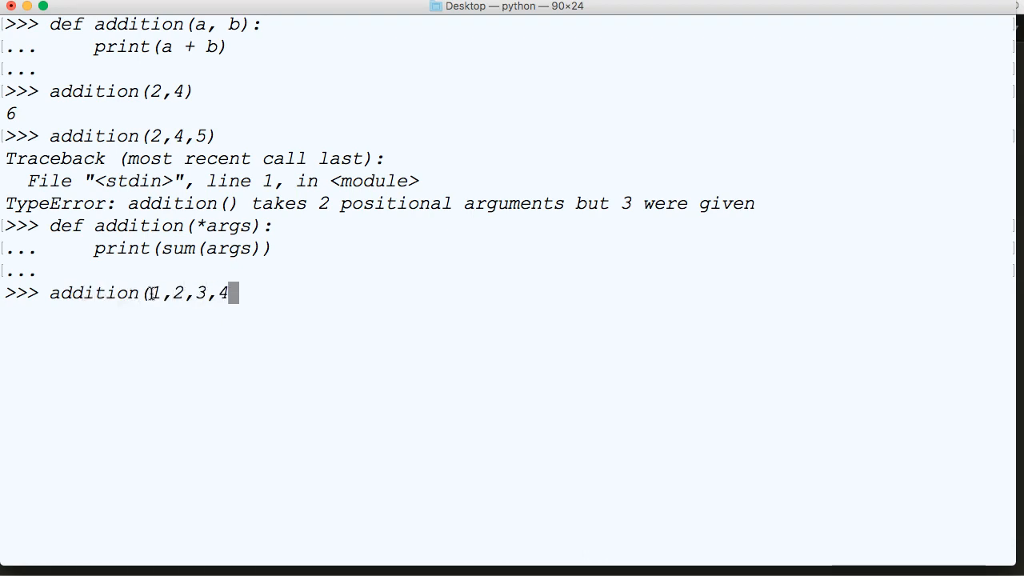
type(",5)")
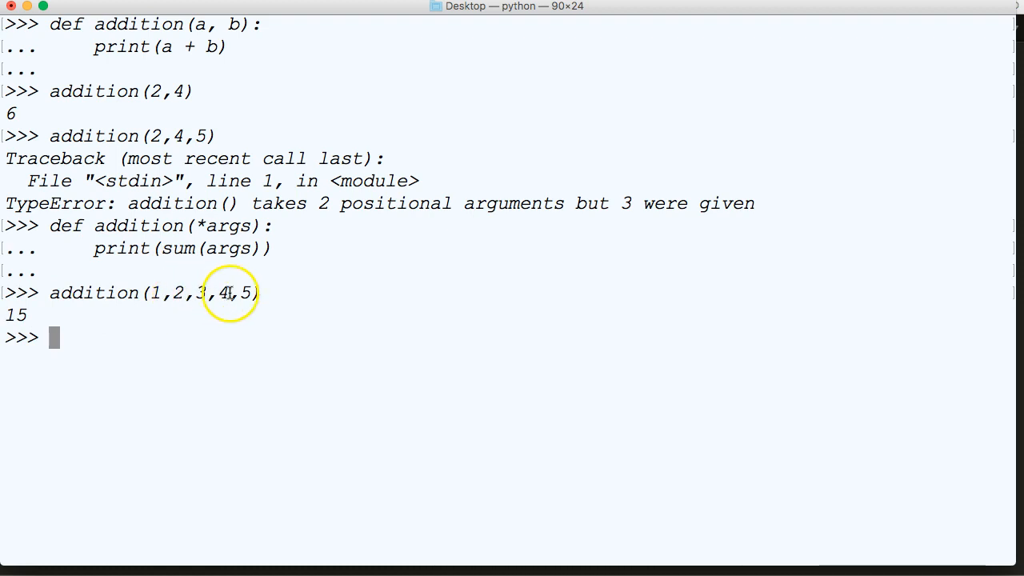
mouse_move(243, 295)
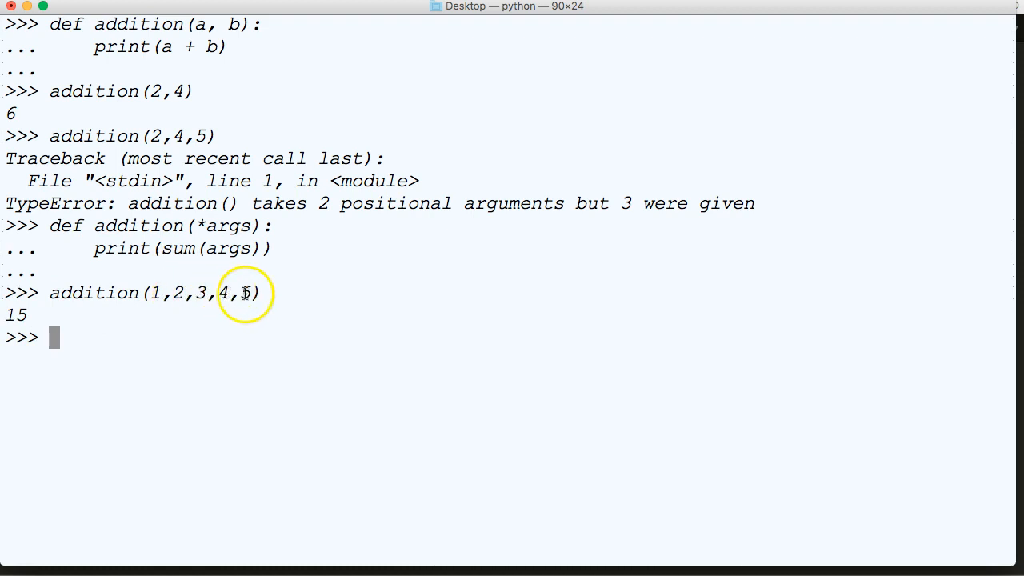
mouse_move(99, 349)
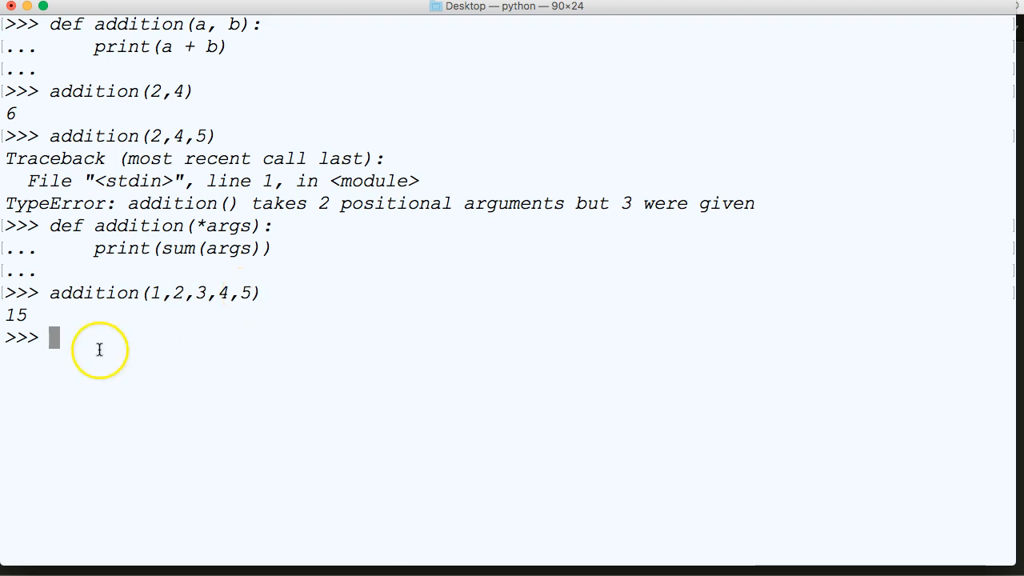
mouse_move(35, 317)
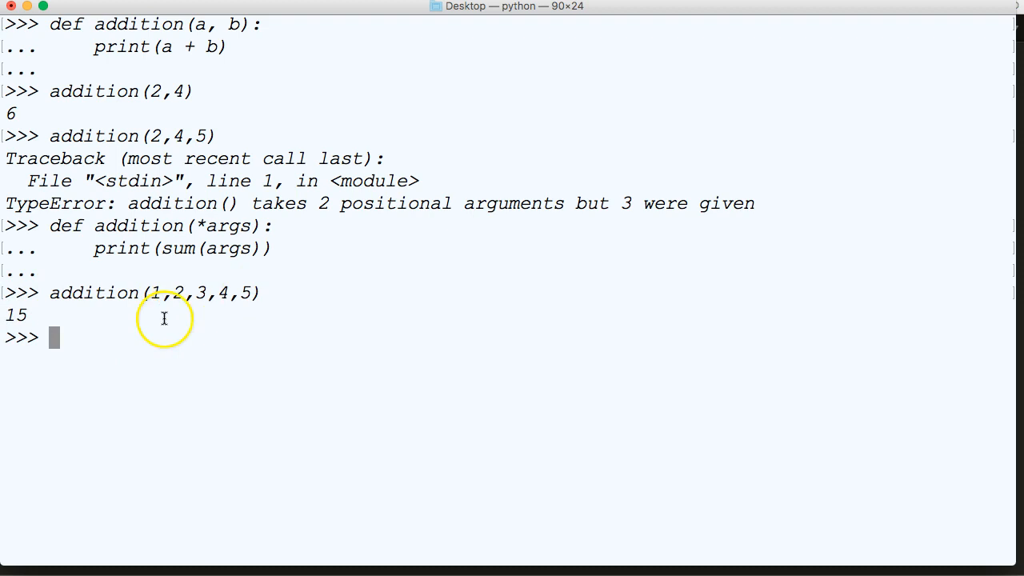
mouse_move(224, 224)
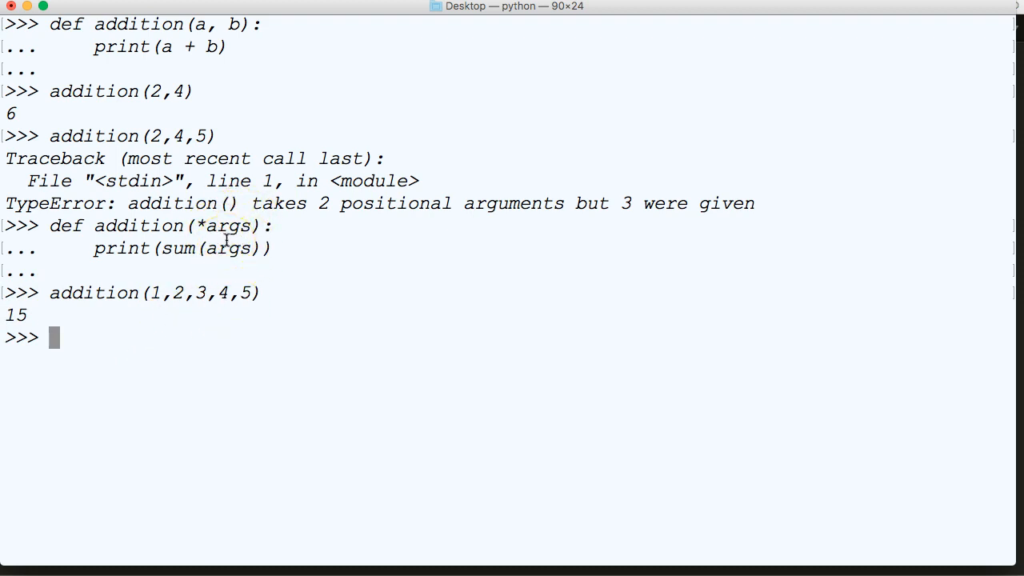
type("add")
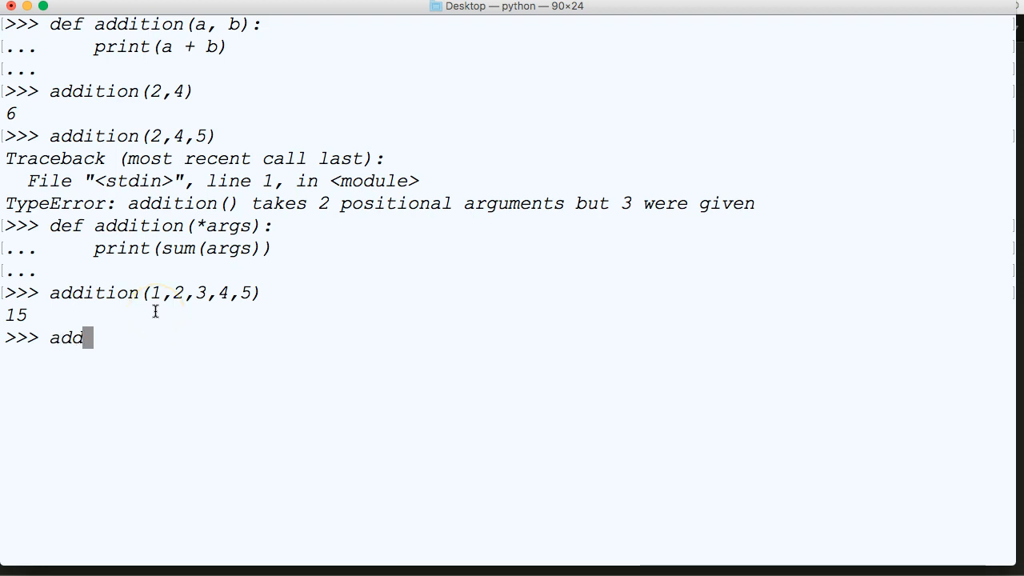
type("ition(2,")
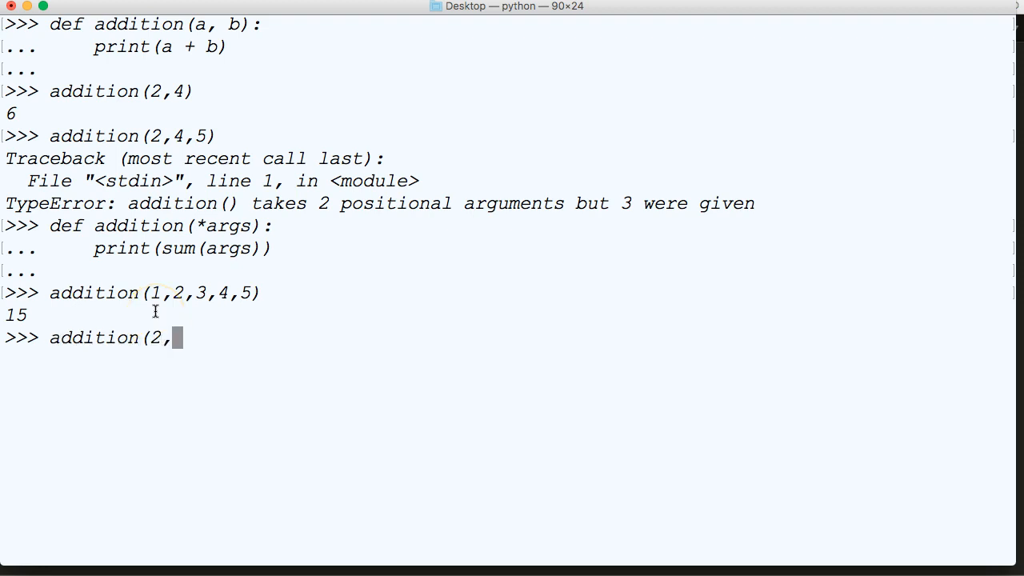
type("3")
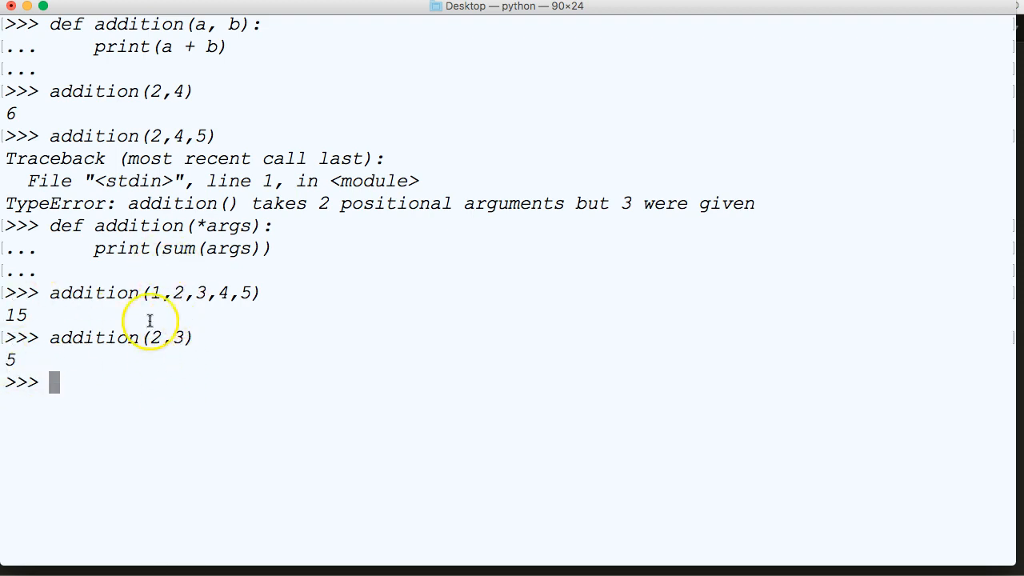
mouse_move(564, 320)
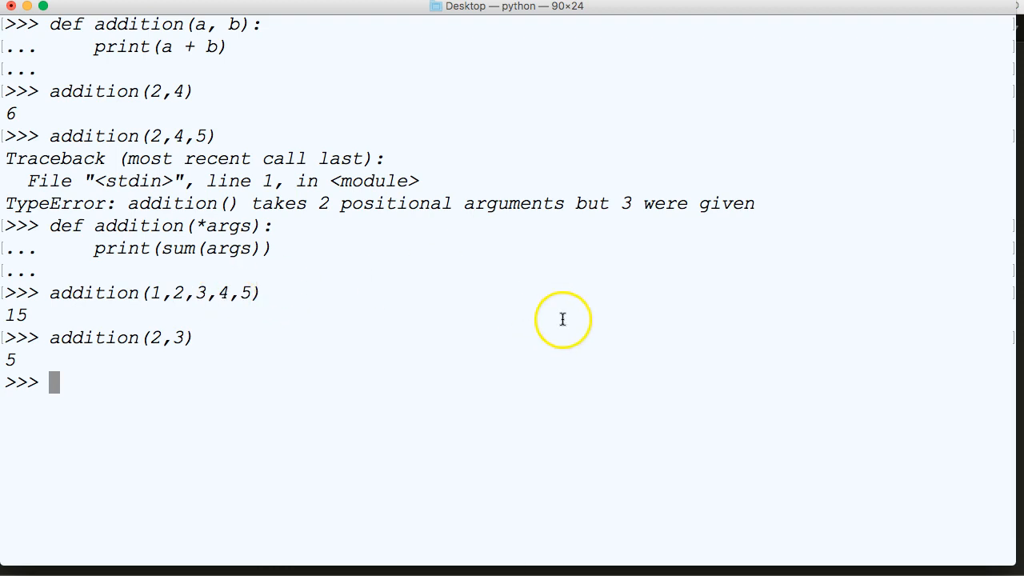
mouse_move(184, 352)
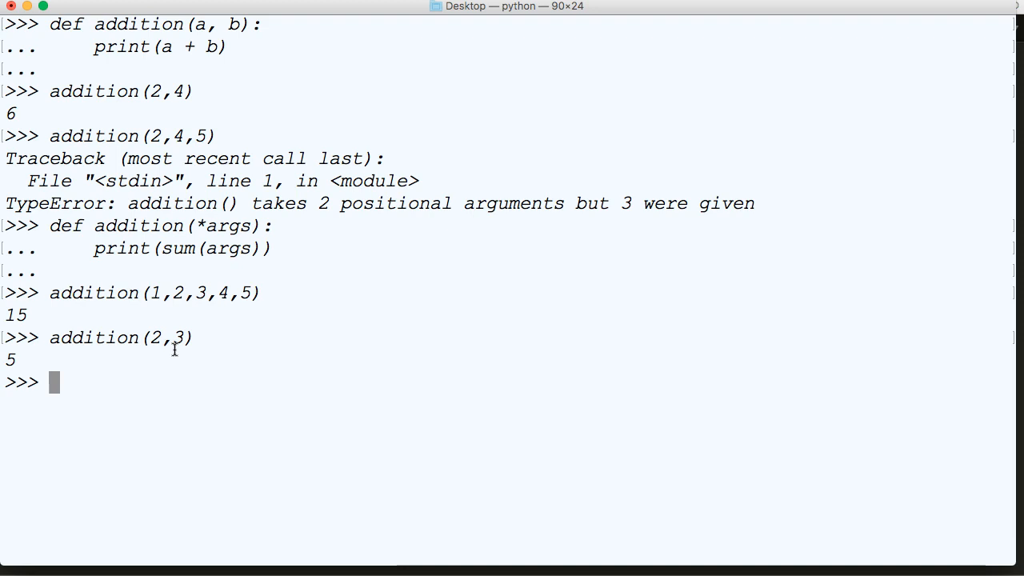
Step: Define whitespace(*args) that prints args.replace(" ", "")
type("def wh")
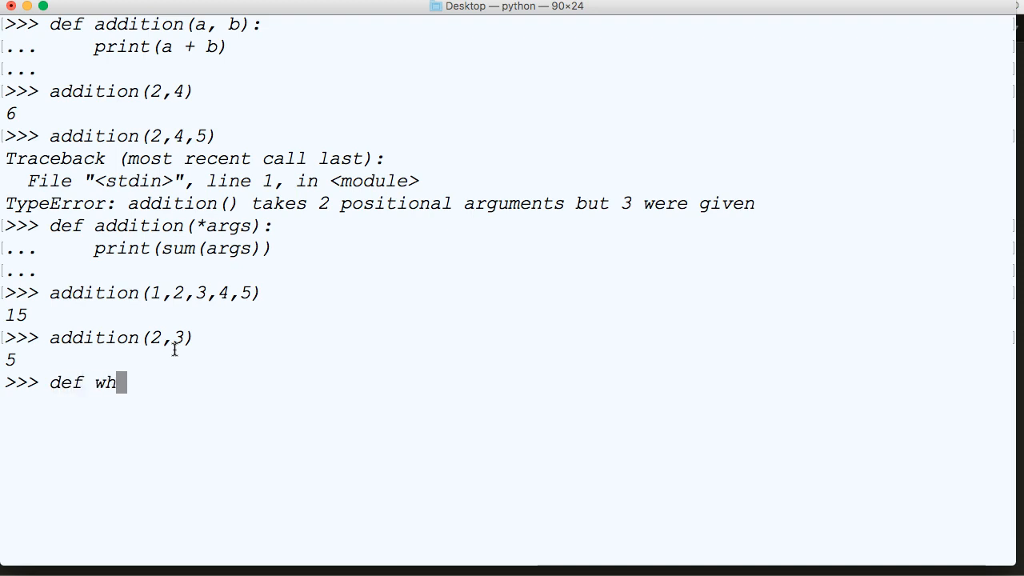
type("itespace(")
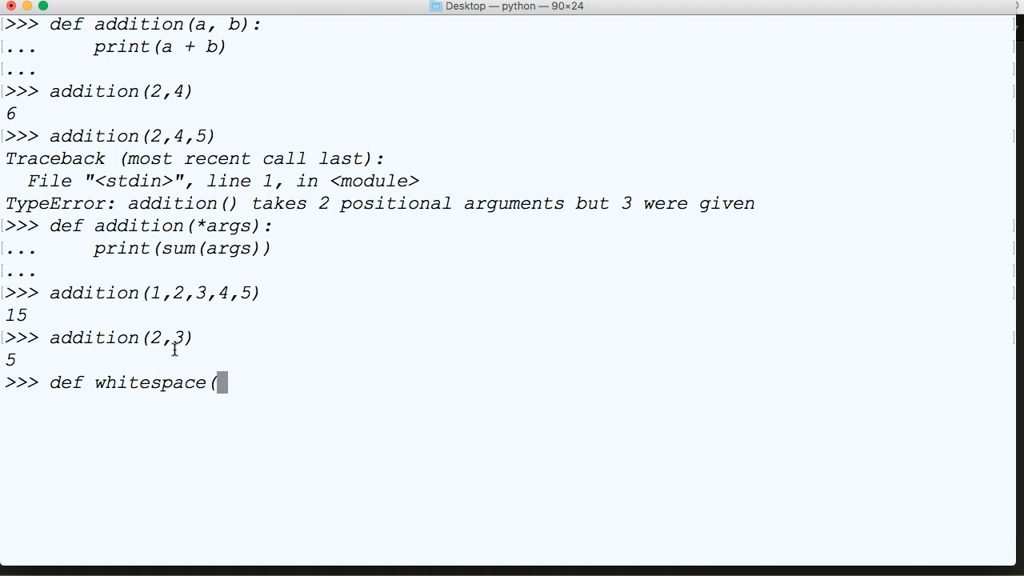
type("*args):")
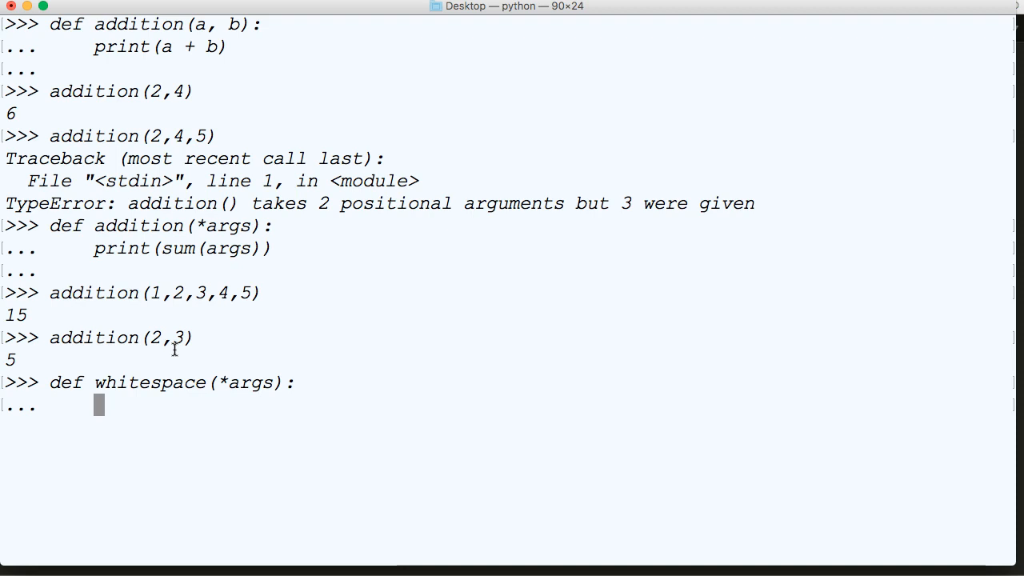
type("print")
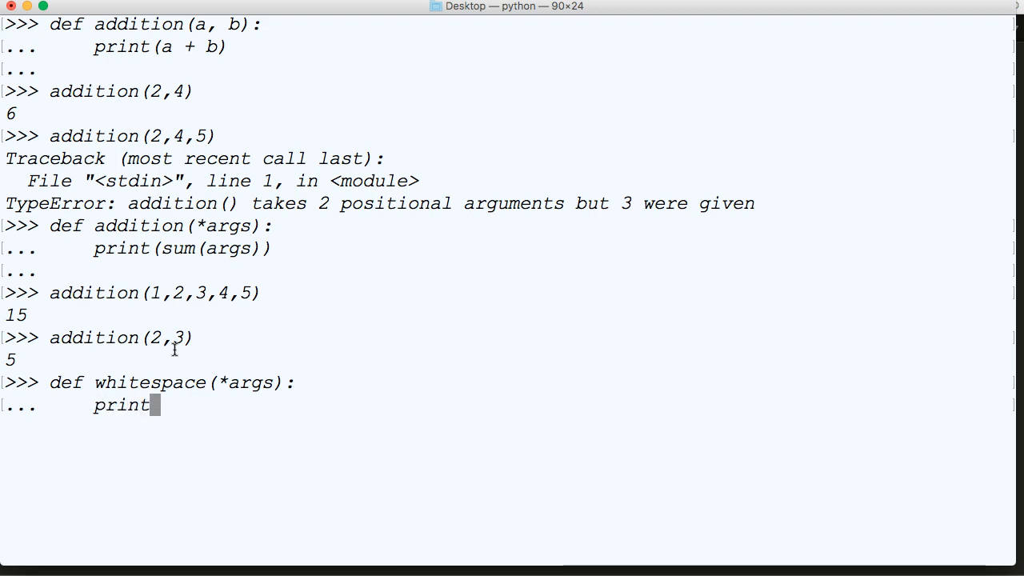
type("(args")
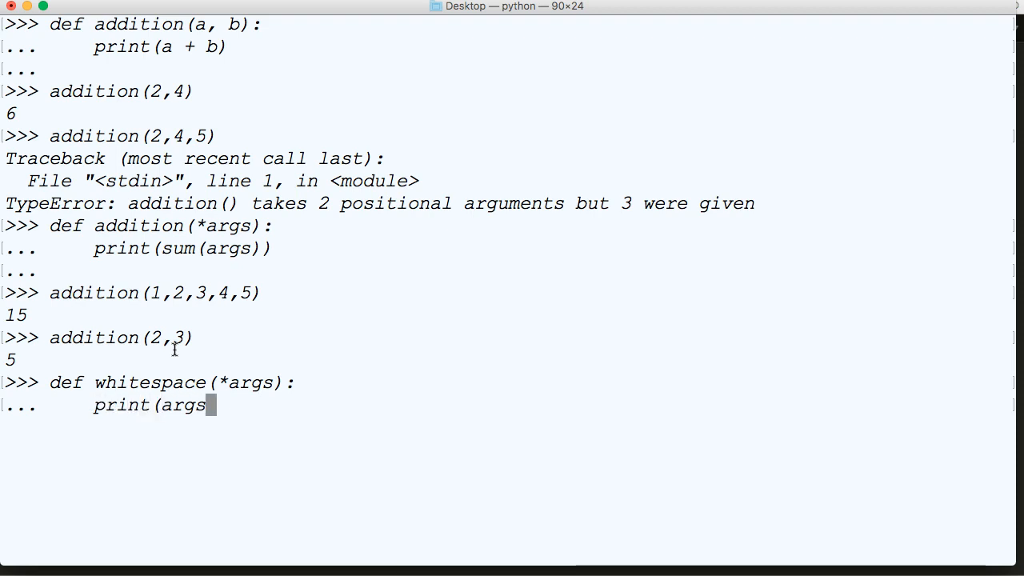
type(".")
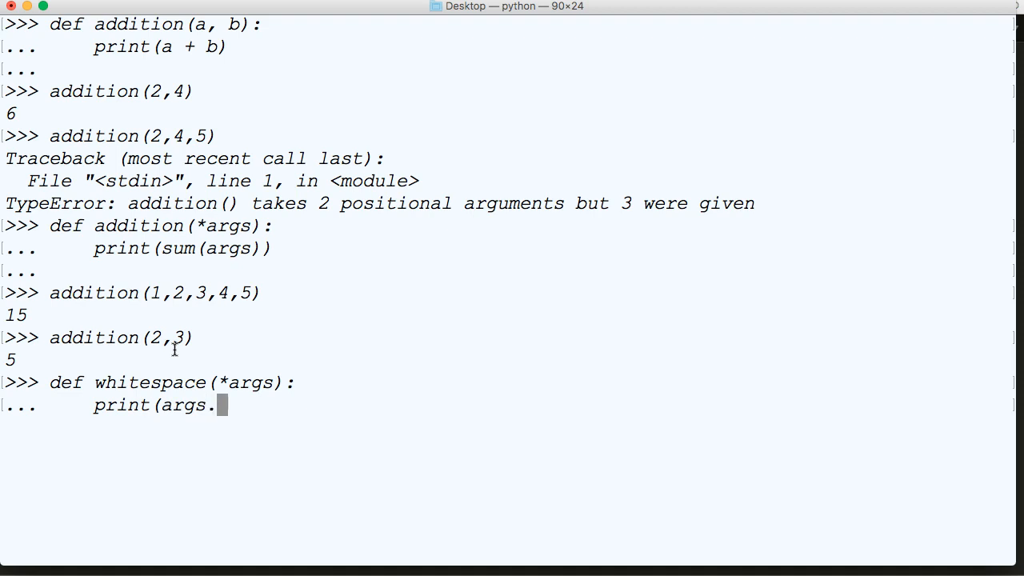
type("replace(")
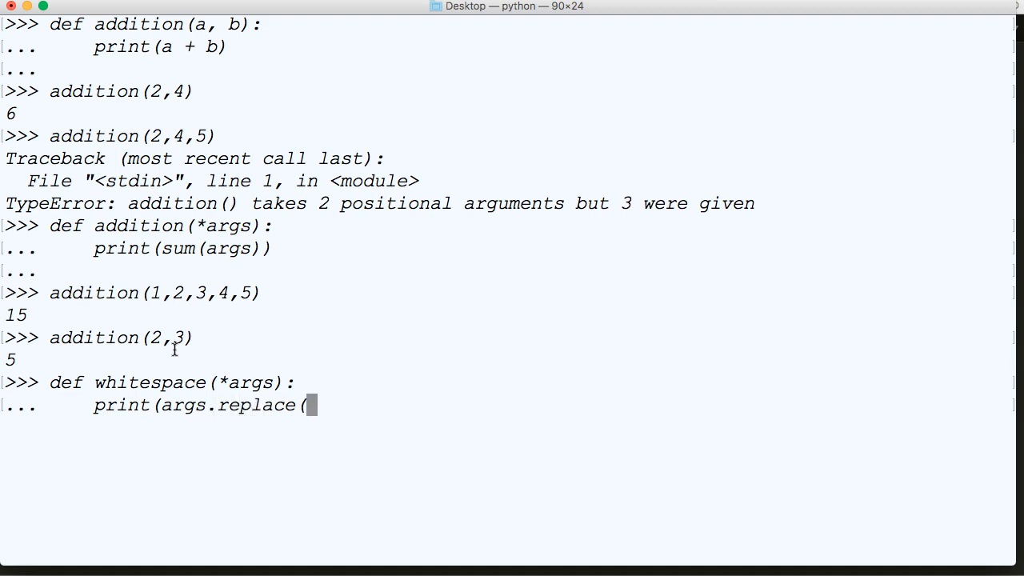
type("\"")
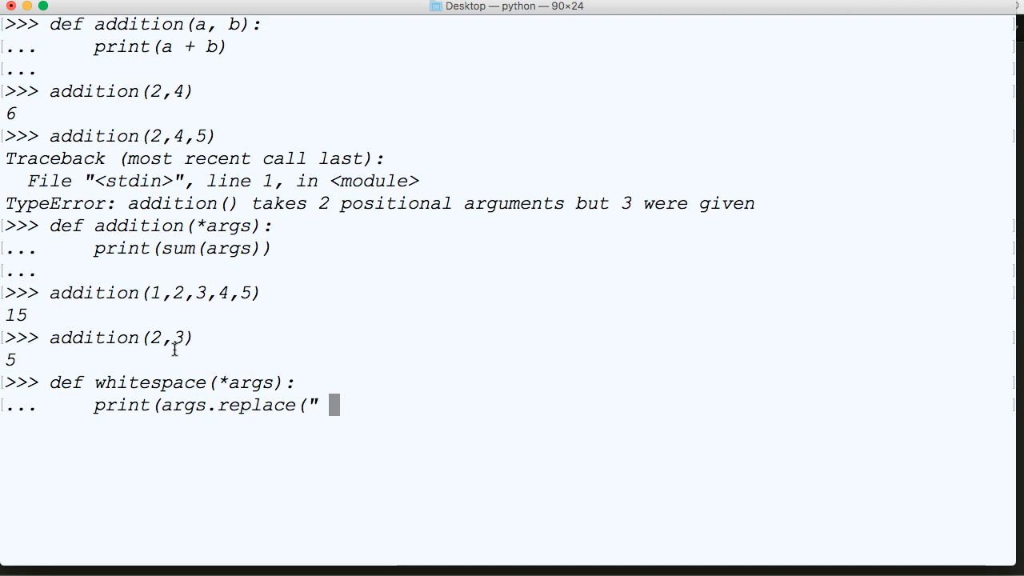
type("\", '")
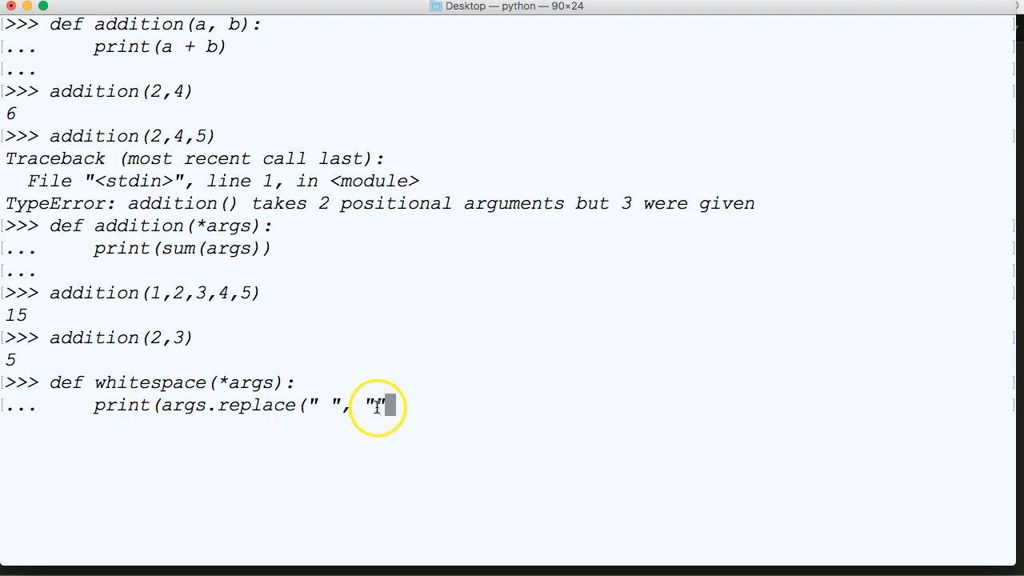
type("\")")
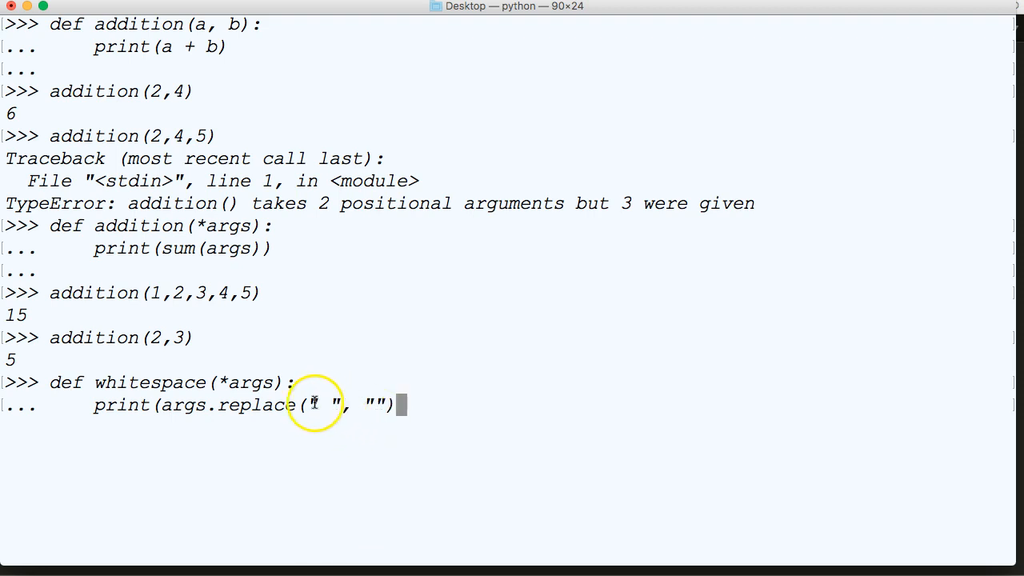
double_click(317, 404)
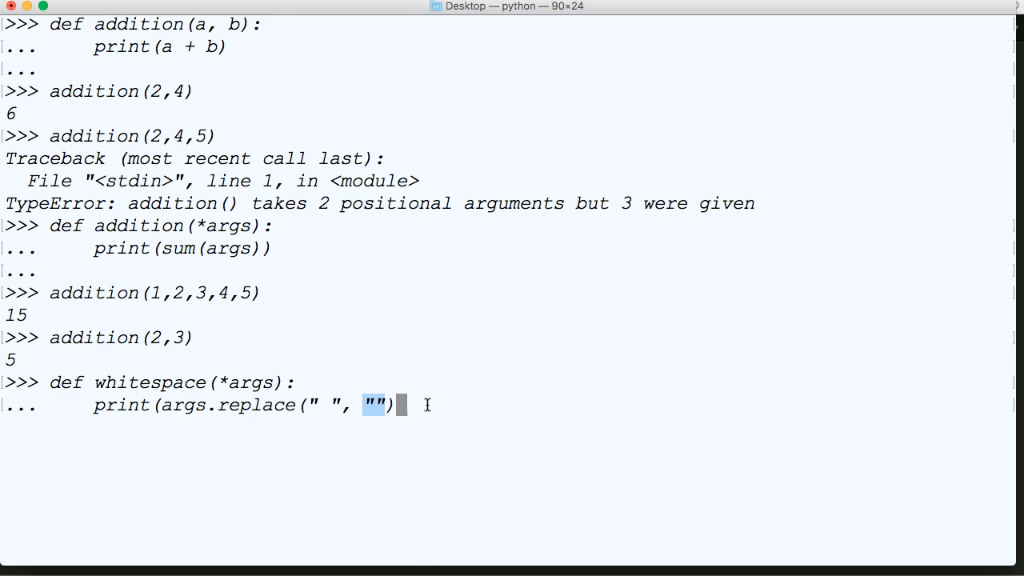
type(")")
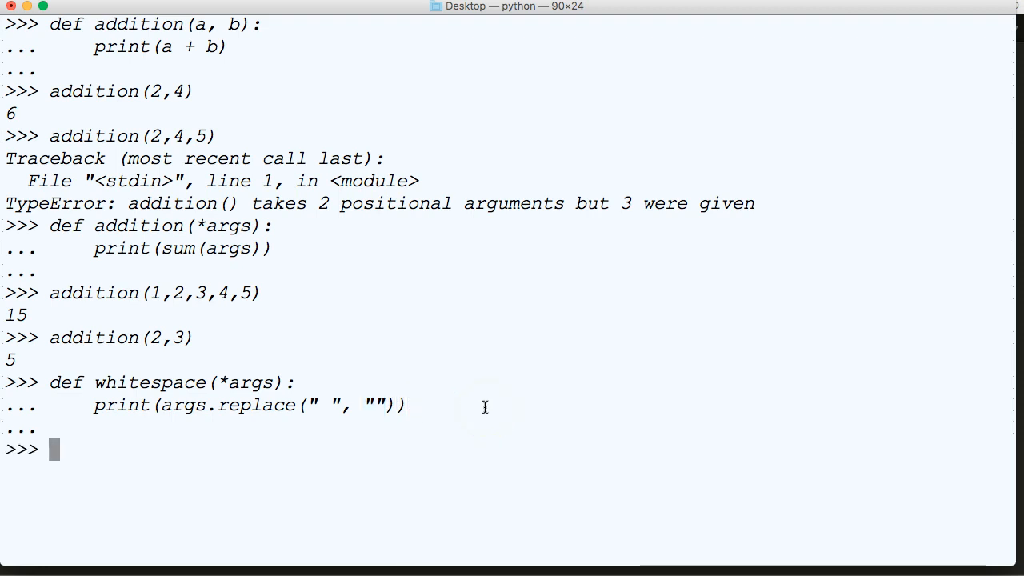
Step: Call whitespace("Hello World", "Hello YouTube"), get the tuple AttributeError, and clear the shell
type("whitespace")
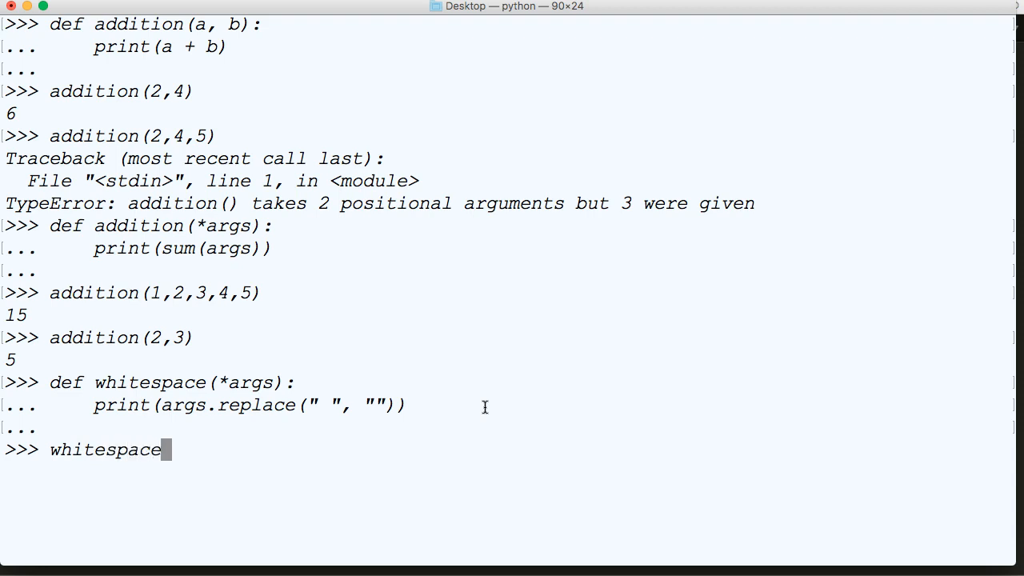
type("(\"H")
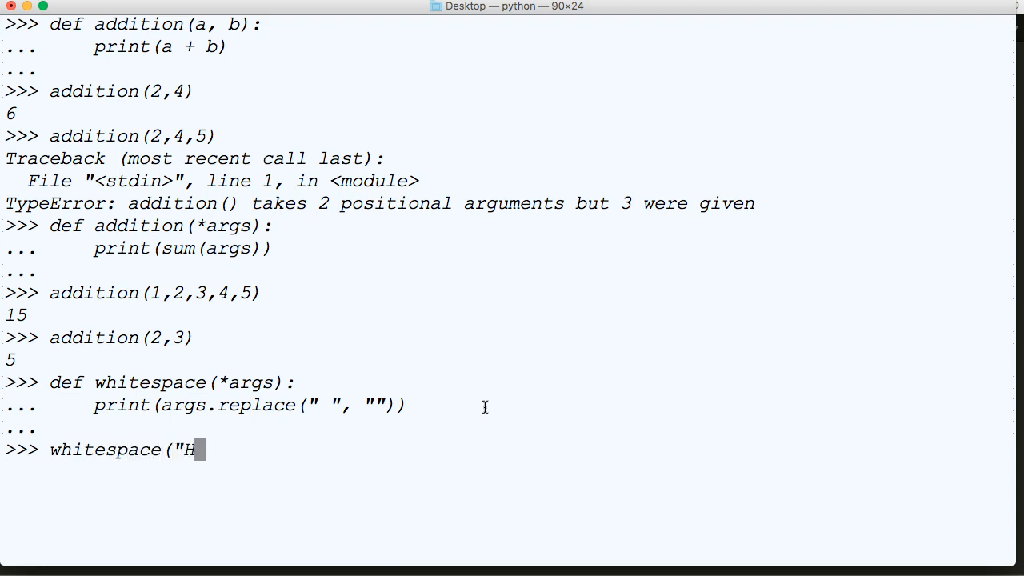
type("ello World")
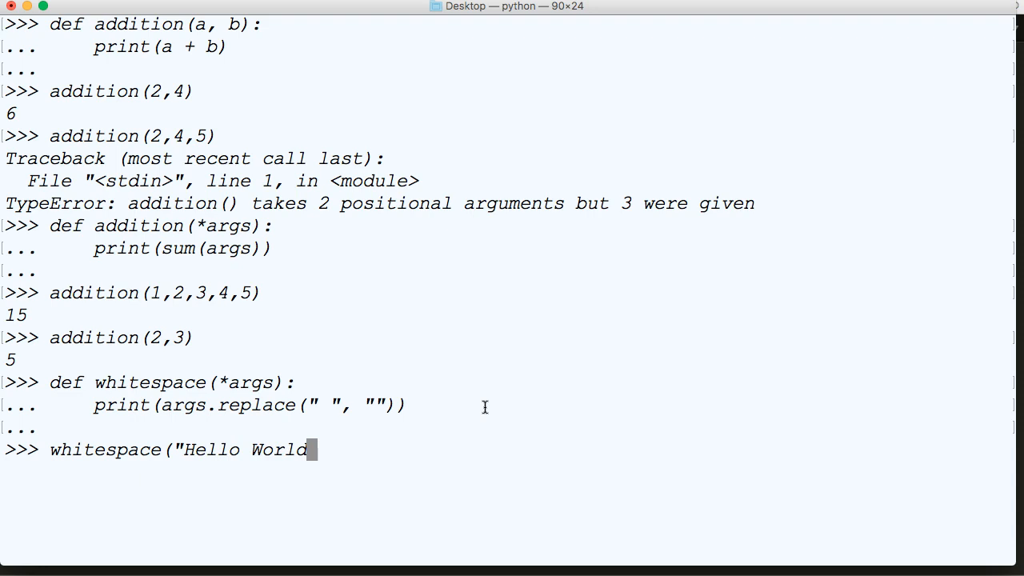
type("\",")
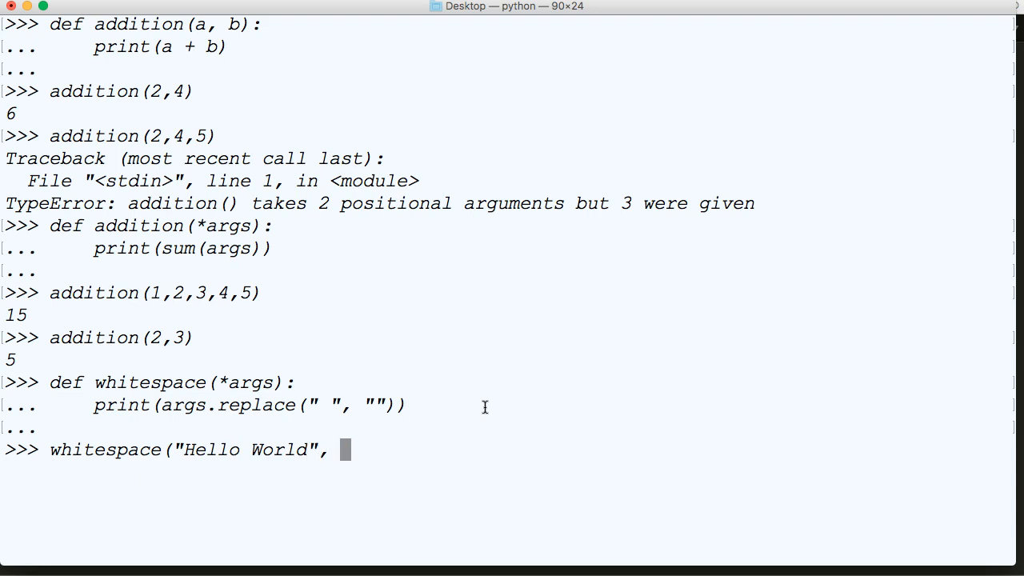
type("\"Hell")
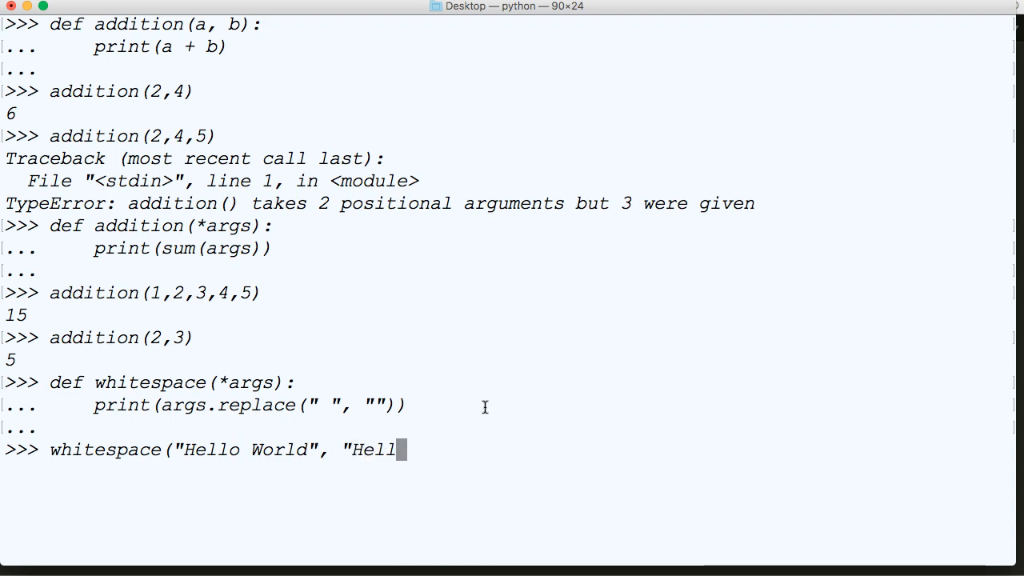
type("o")
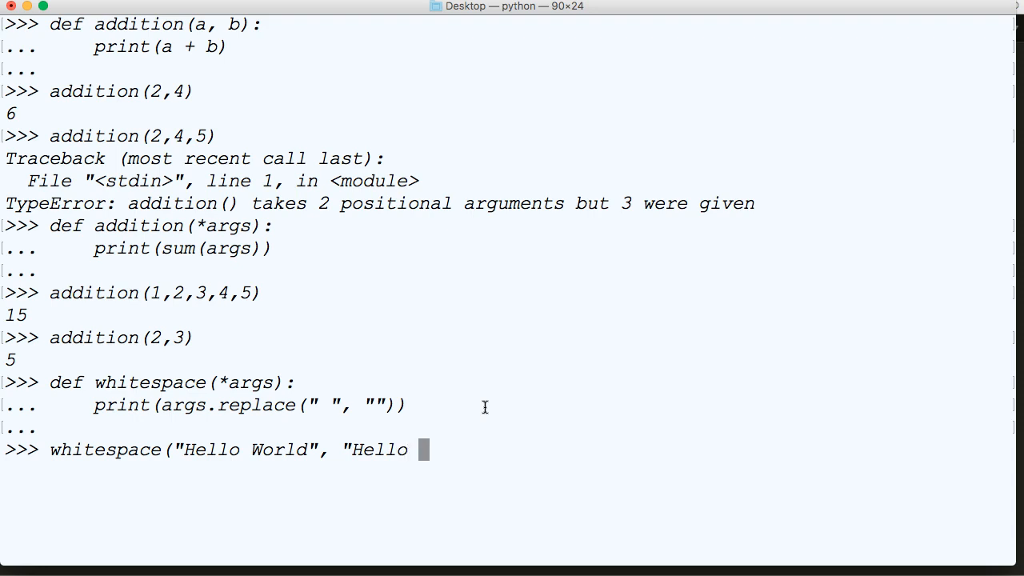
type("You")
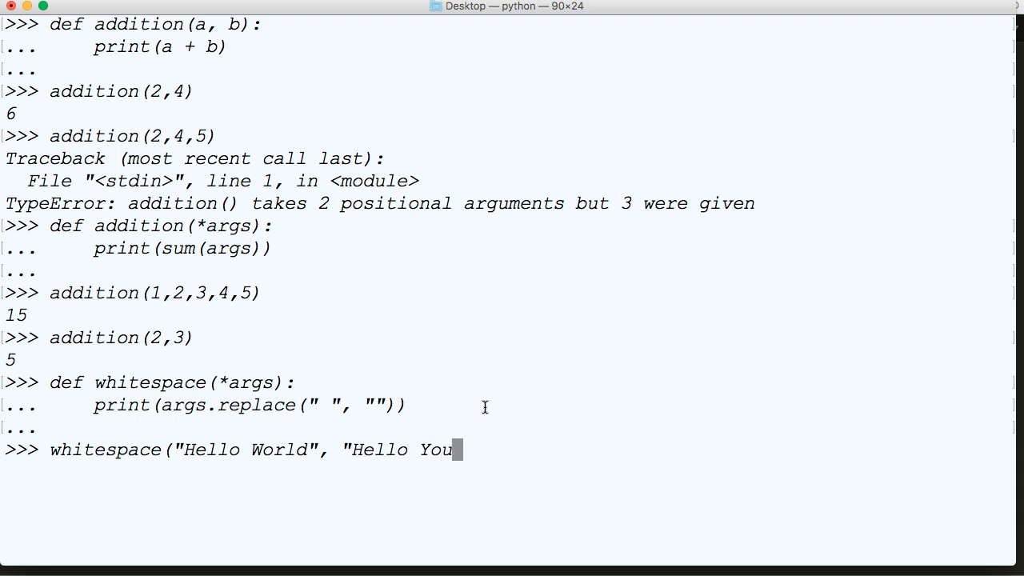
type("Tube\"")
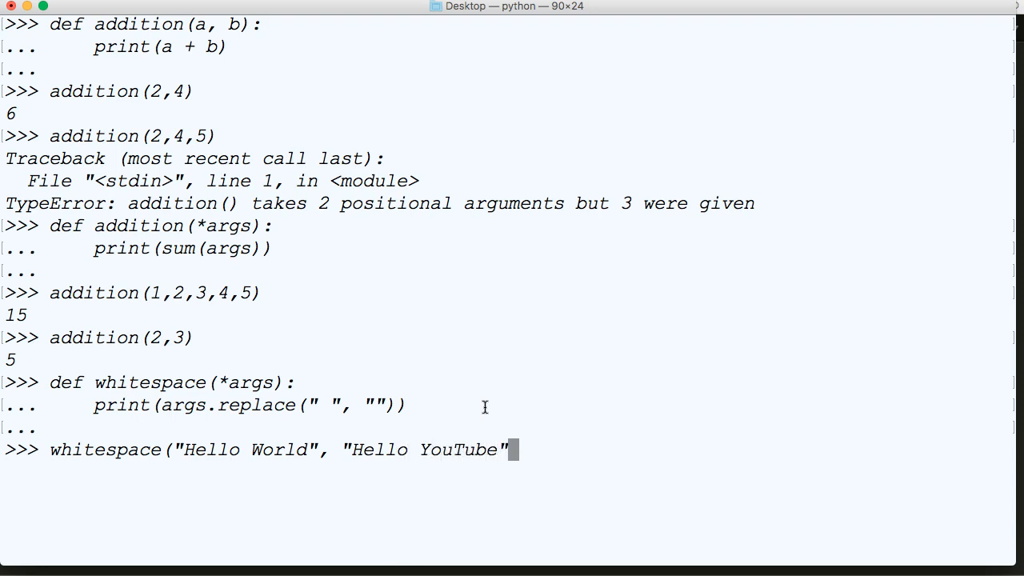
key("enter")
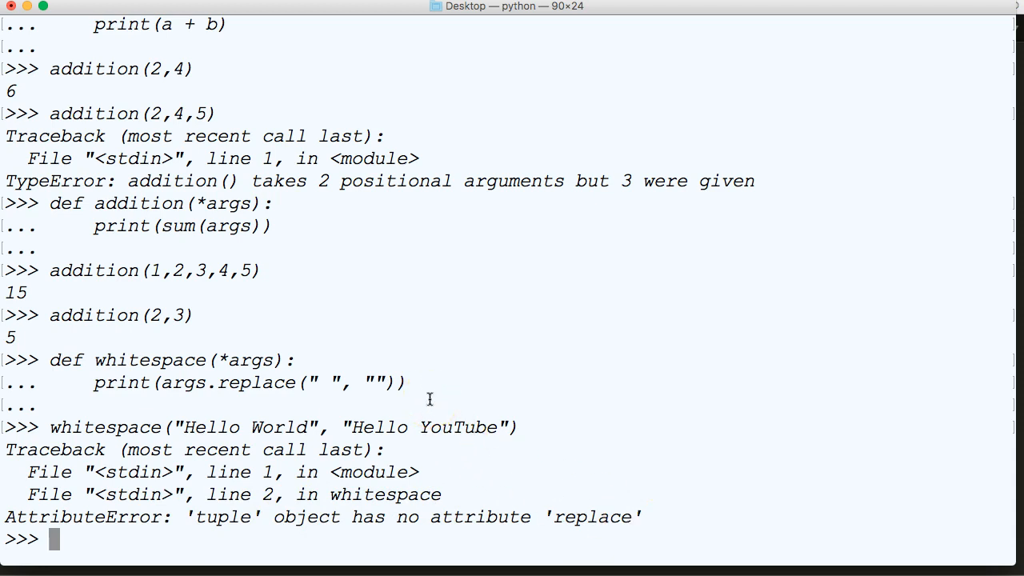
key("cmd+k")
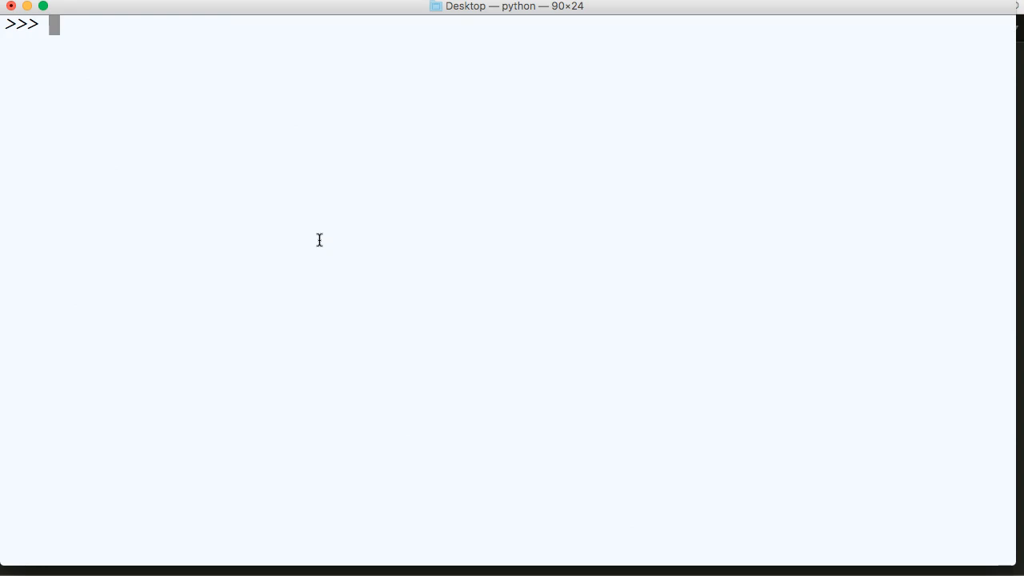
Step: Start redefining whitespace(*args) with a for arg in args loop
type("def")
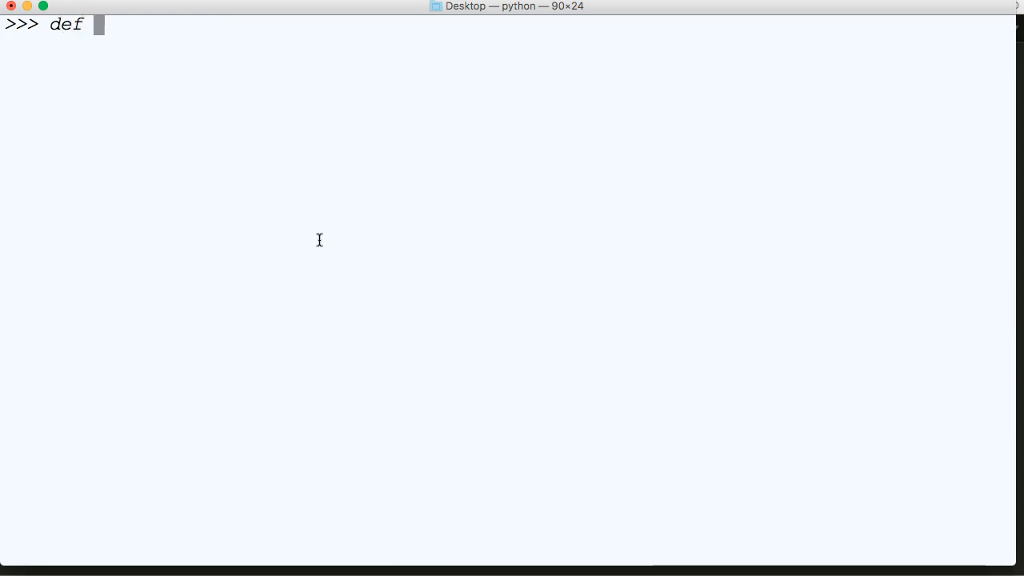
type("whitesapce(")
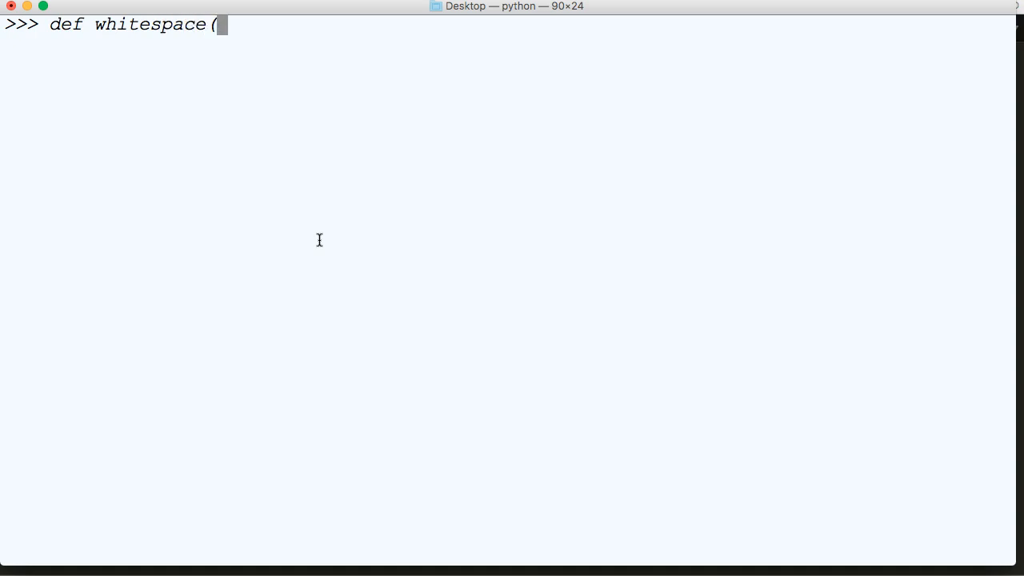
type("*arg")
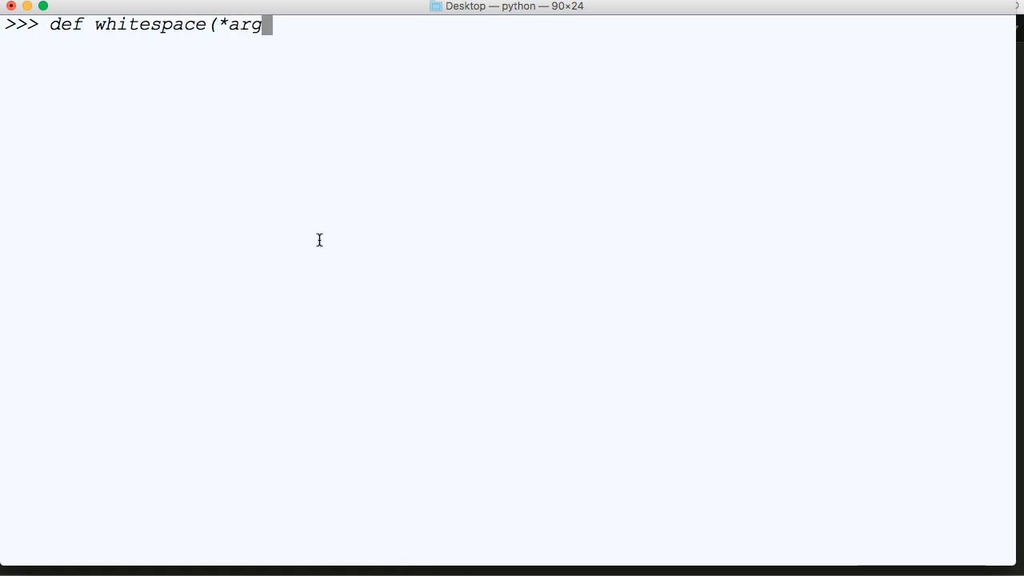
type("s):")
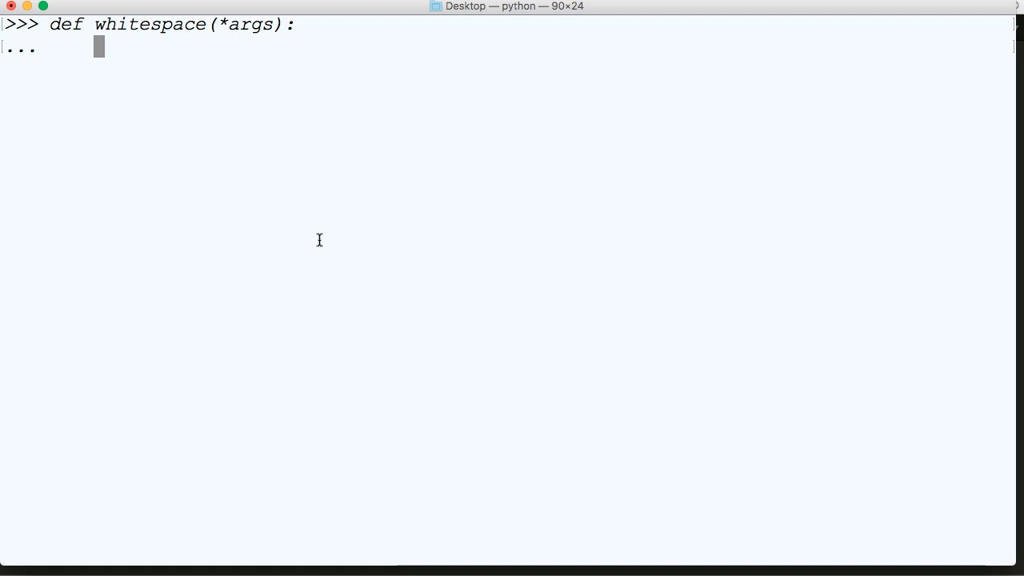
type("for arg in")
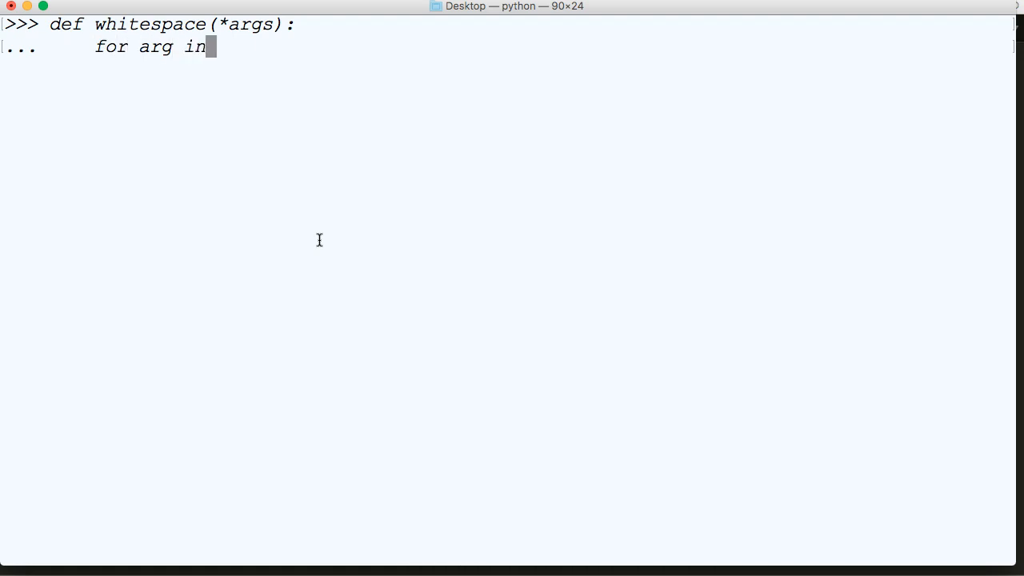
type("args:")
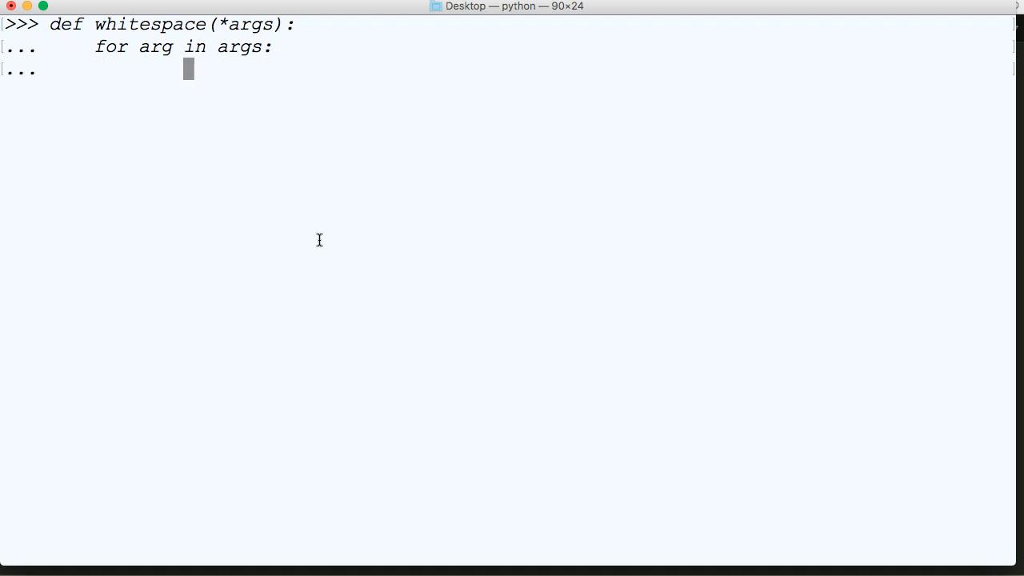
Step: Print each arg with arg.replace(" ", "") inside the loop
type("prt")
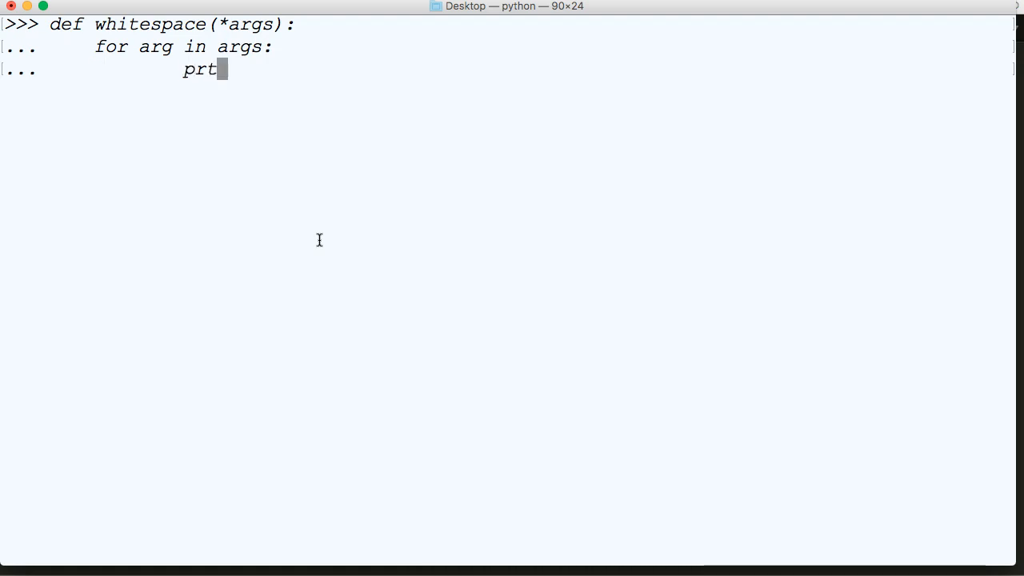
type("int(")
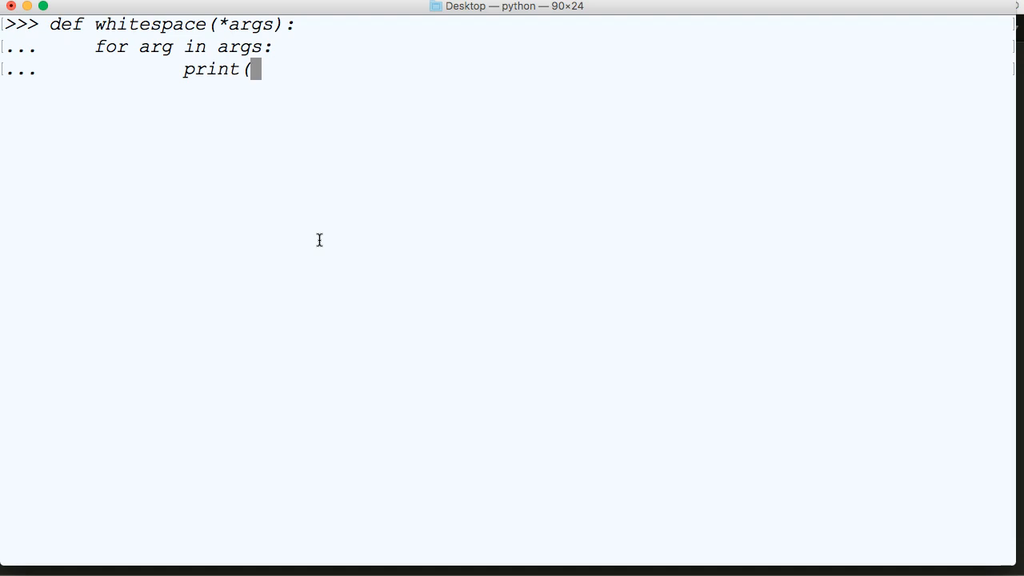
type("arg.repla")
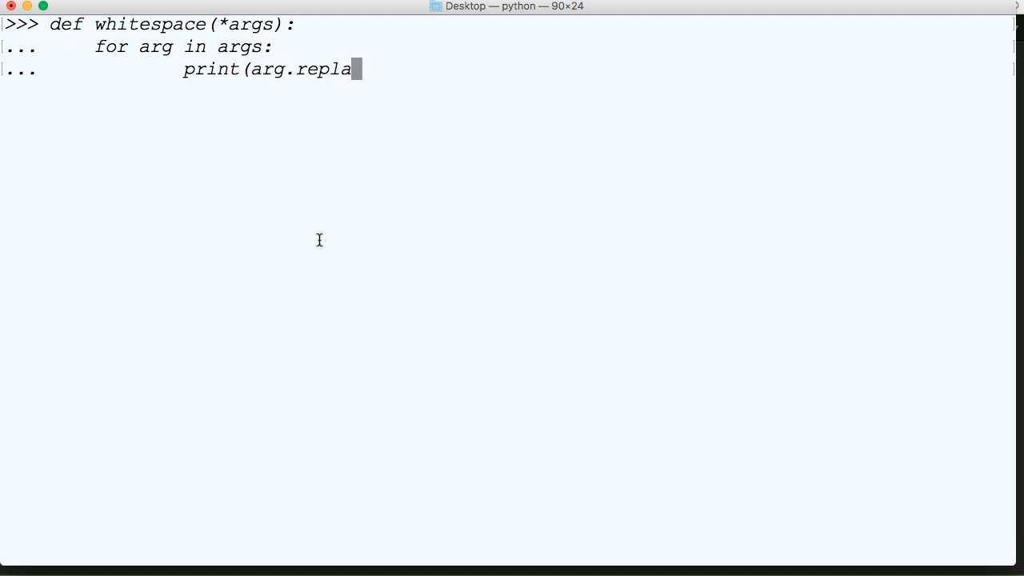
type("ce(\"")
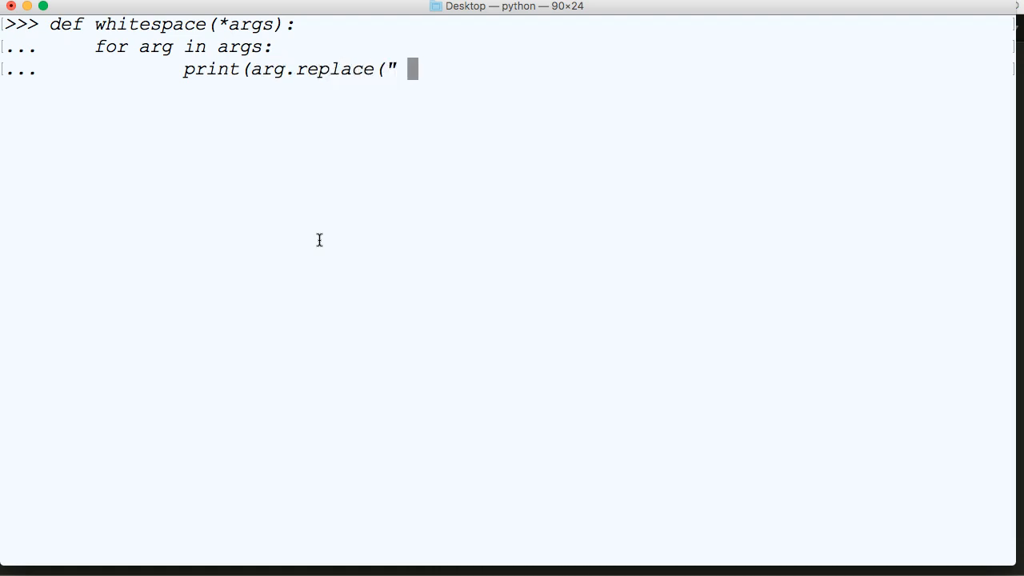
type("\",")
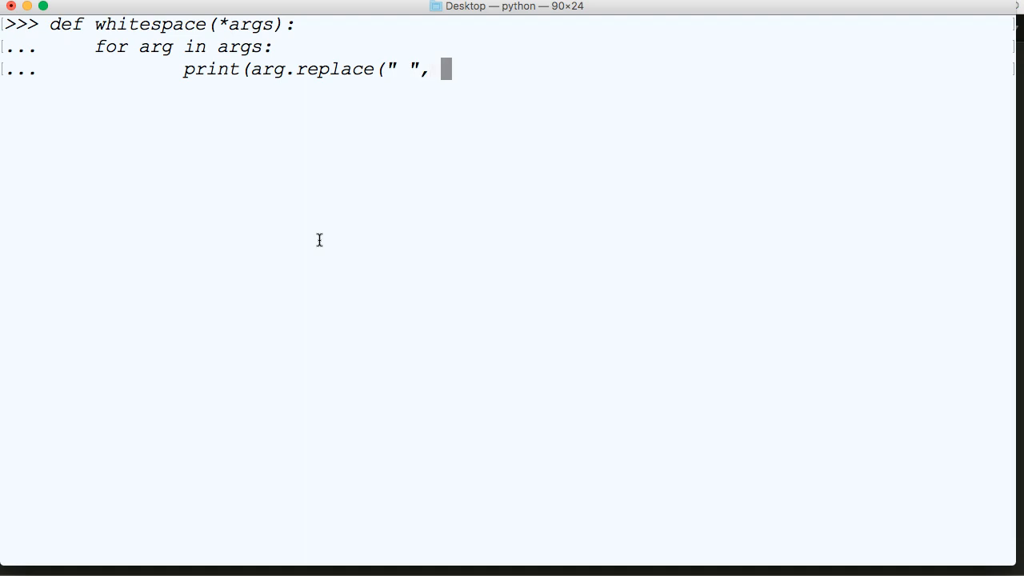
type("\"\"))")
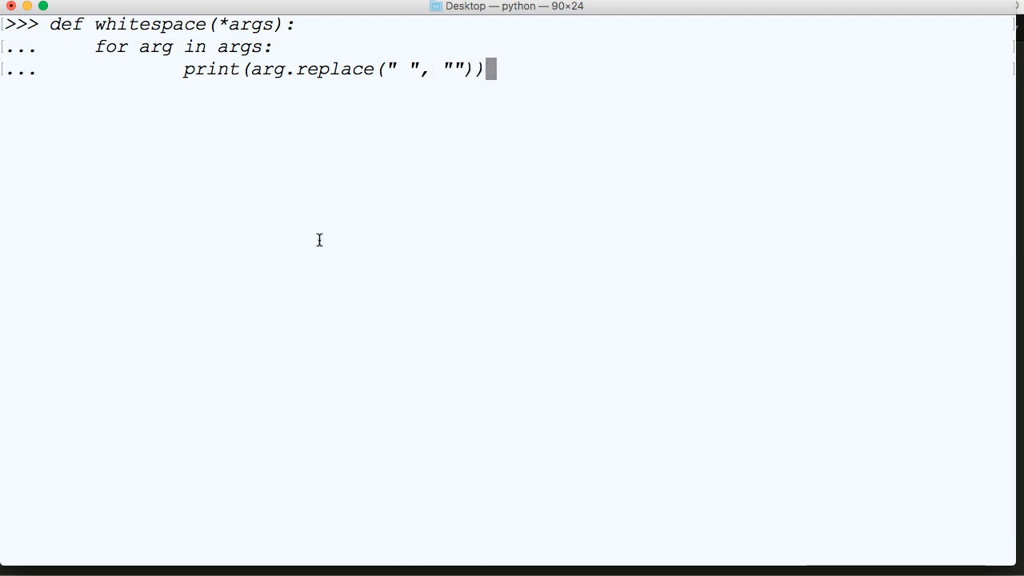
type("w")
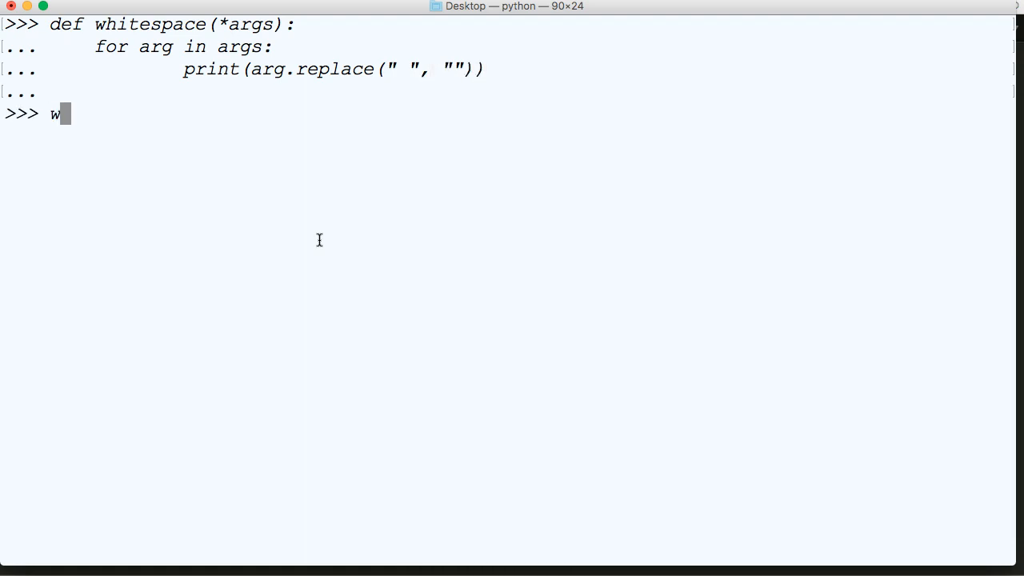
Step: Call whitespace("Hello World", "Hello YouTube") to print HelloWorld and HelloYouTube
type("hitespace(")
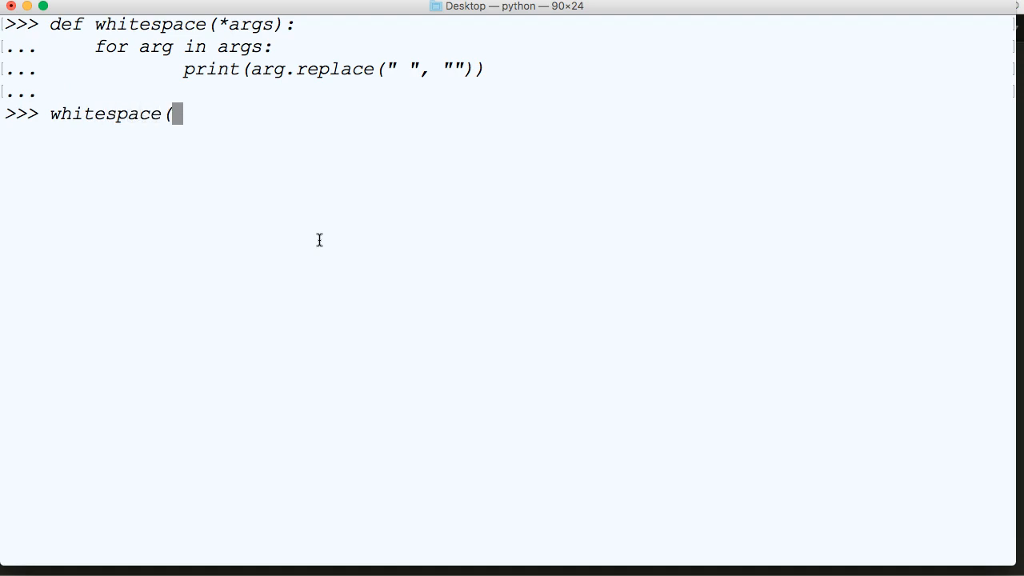
type("\"Hell")
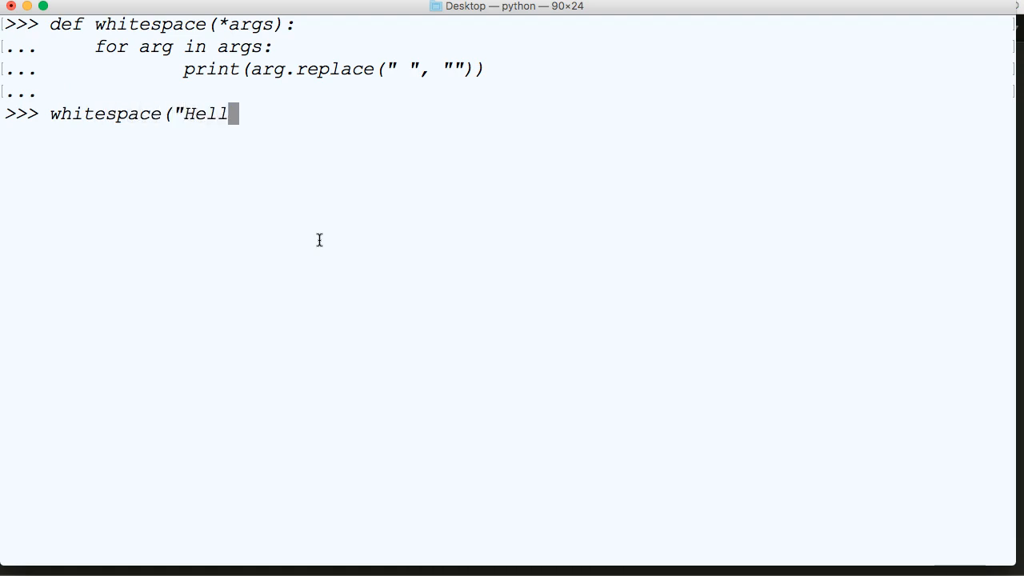
type("o World\"")
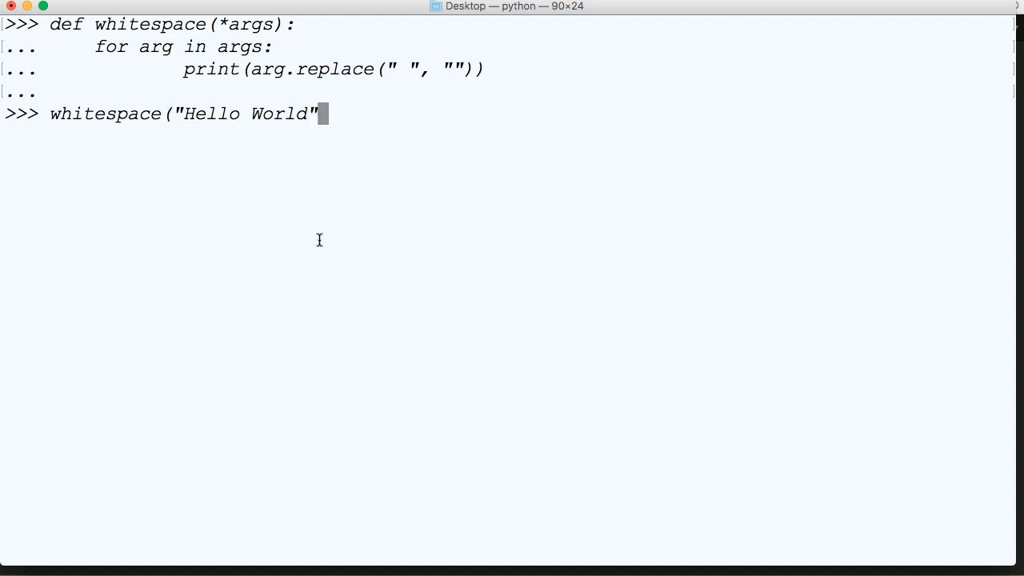
type(", \"Hello")
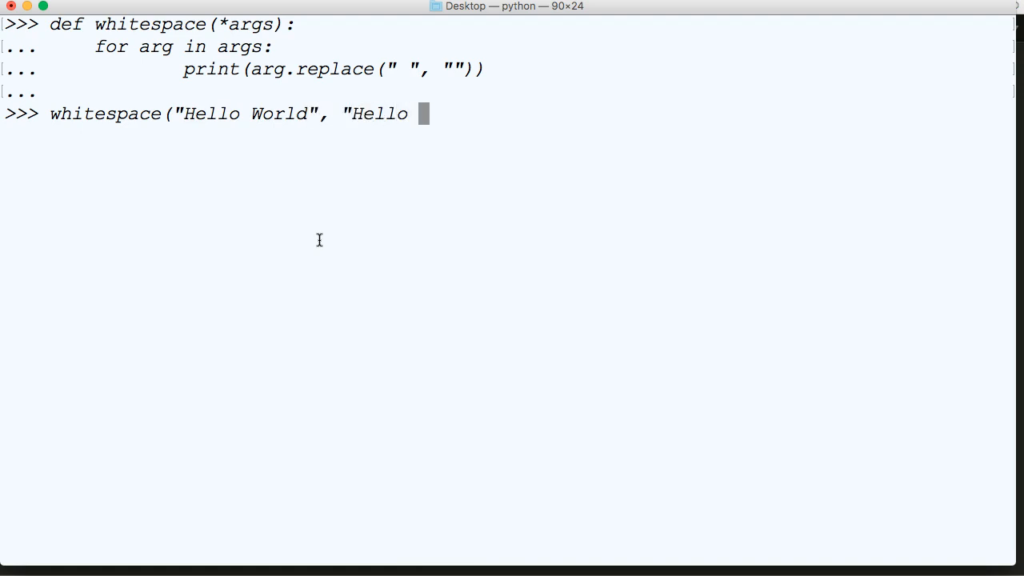
type("Y")
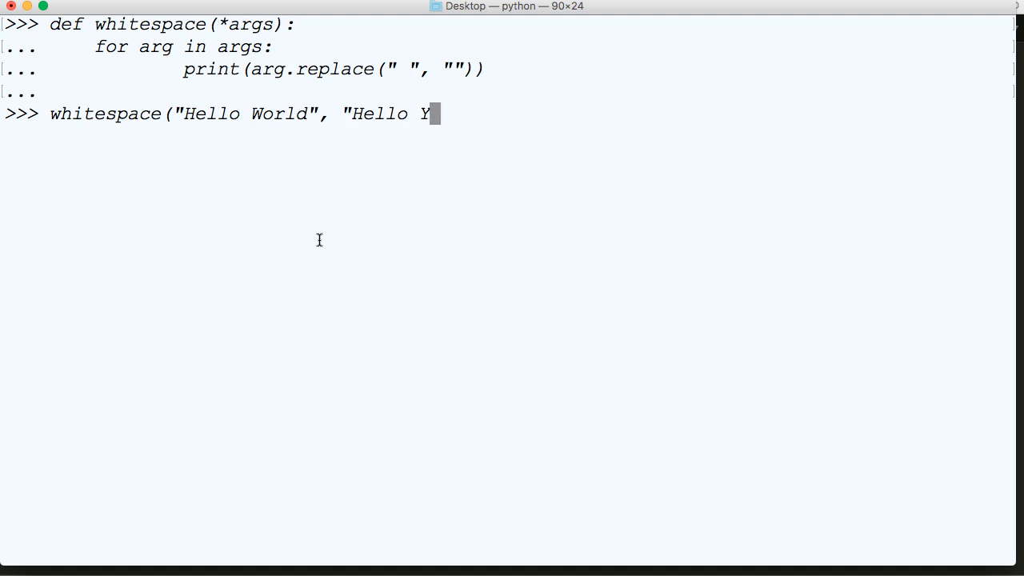
type("ouT")
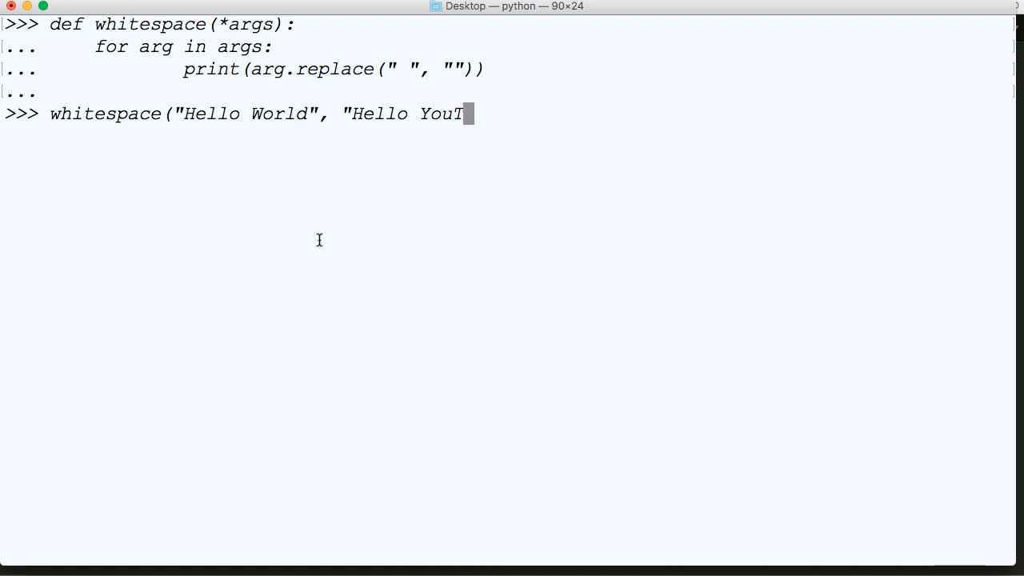
type("ube\")")
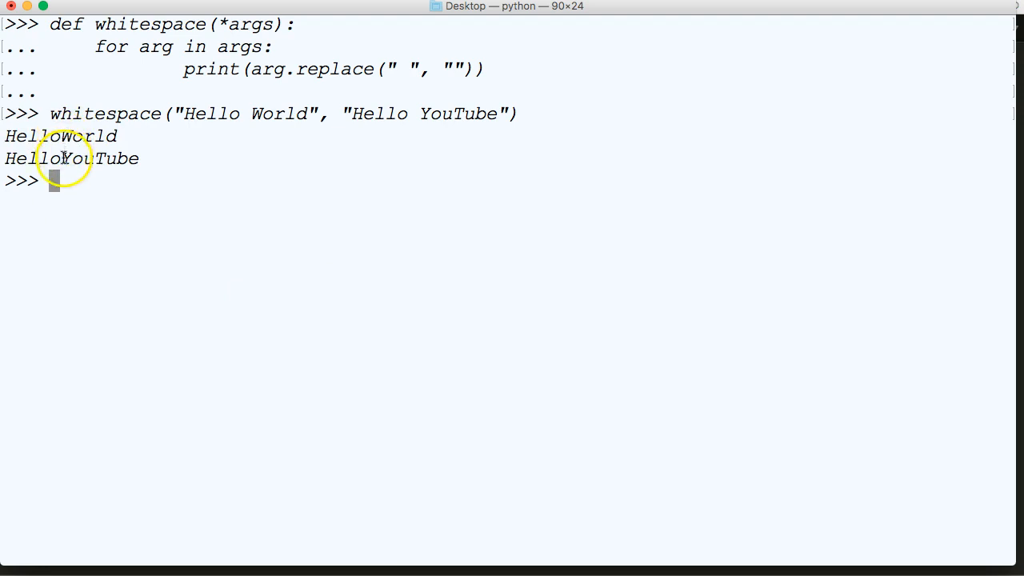
mouse_move(200, 61)
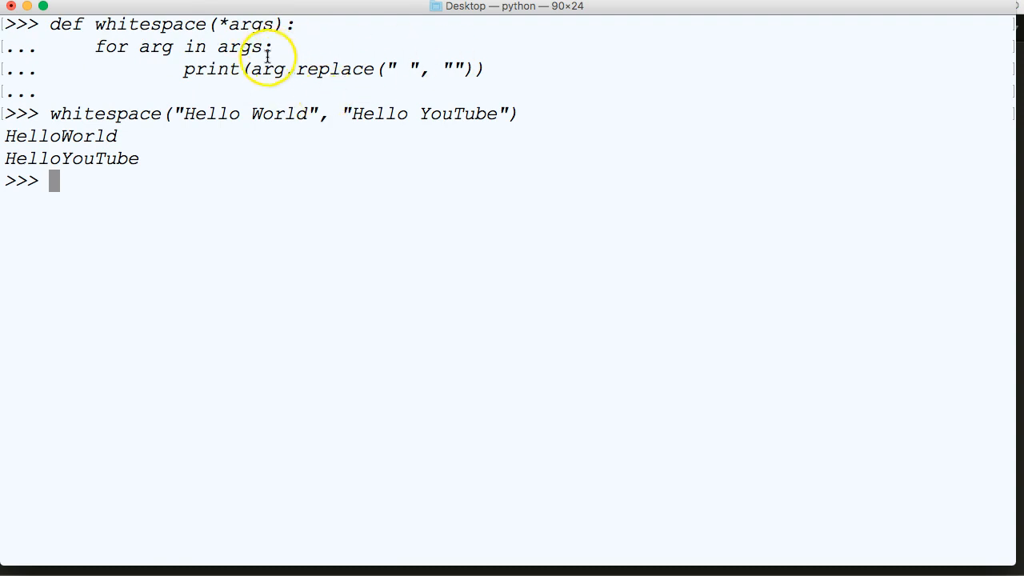
mouse_move(282, 49)
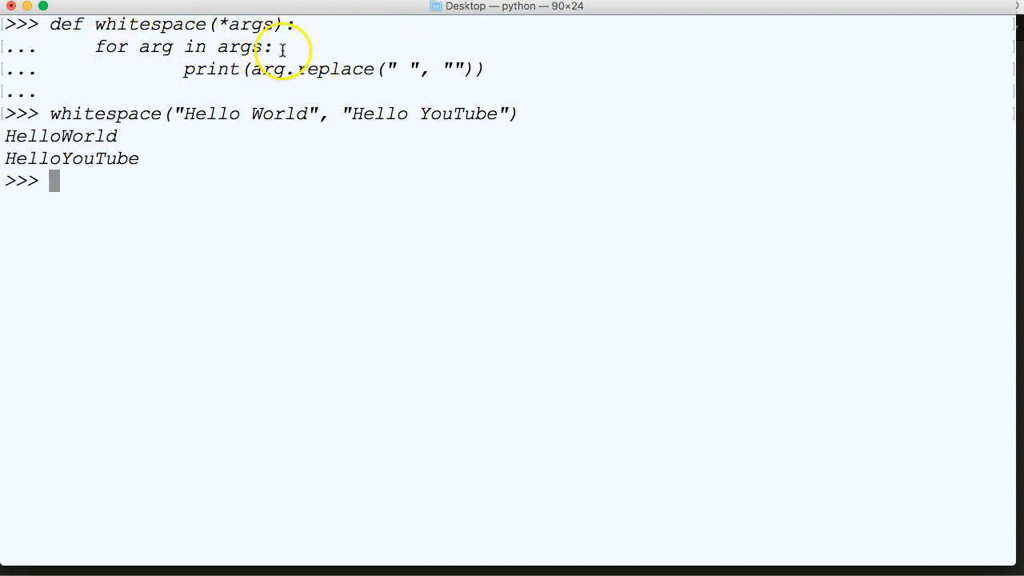
mouse_move(304, 198)
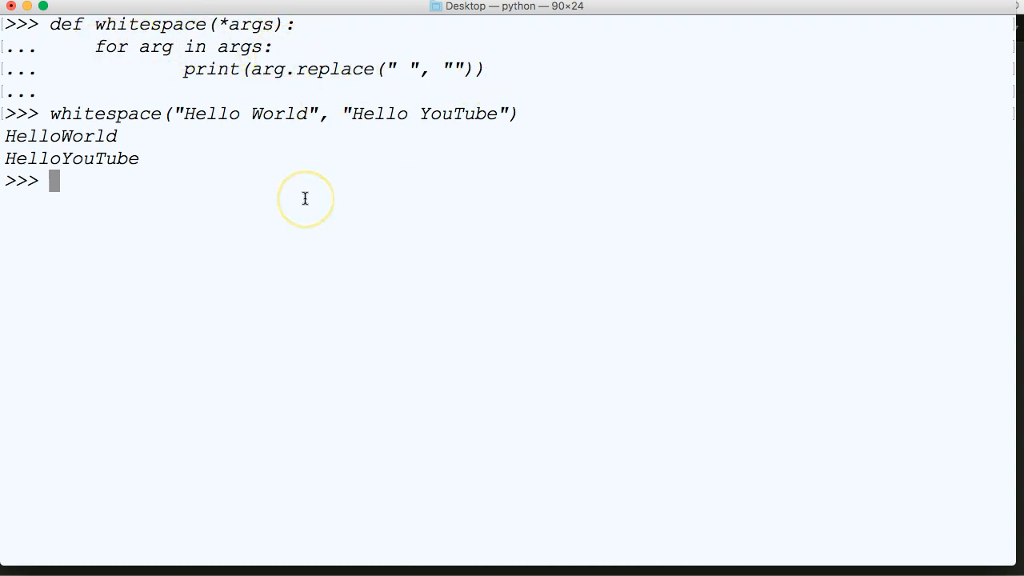
mouse_move(244, 24)
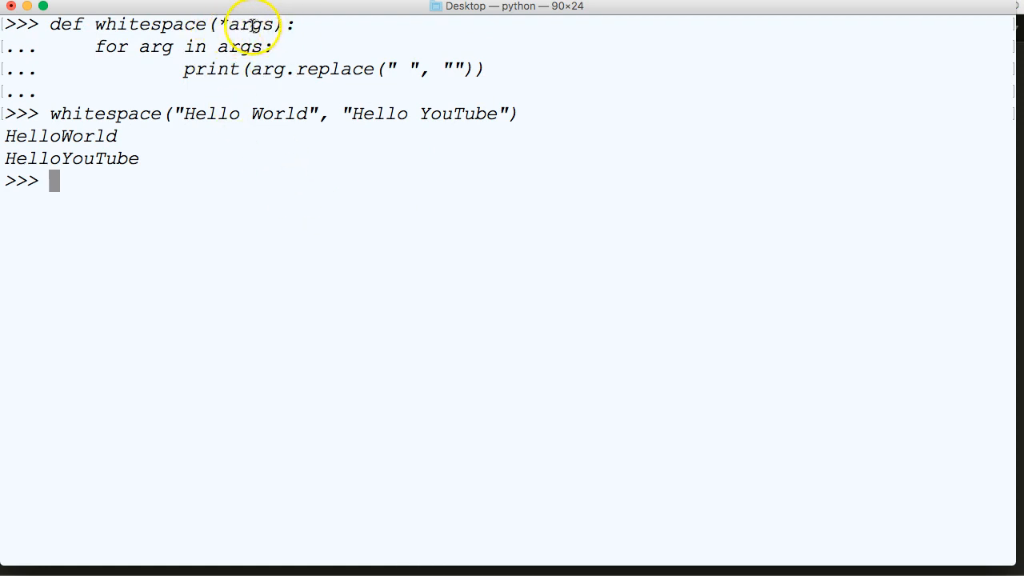
type("def additio")
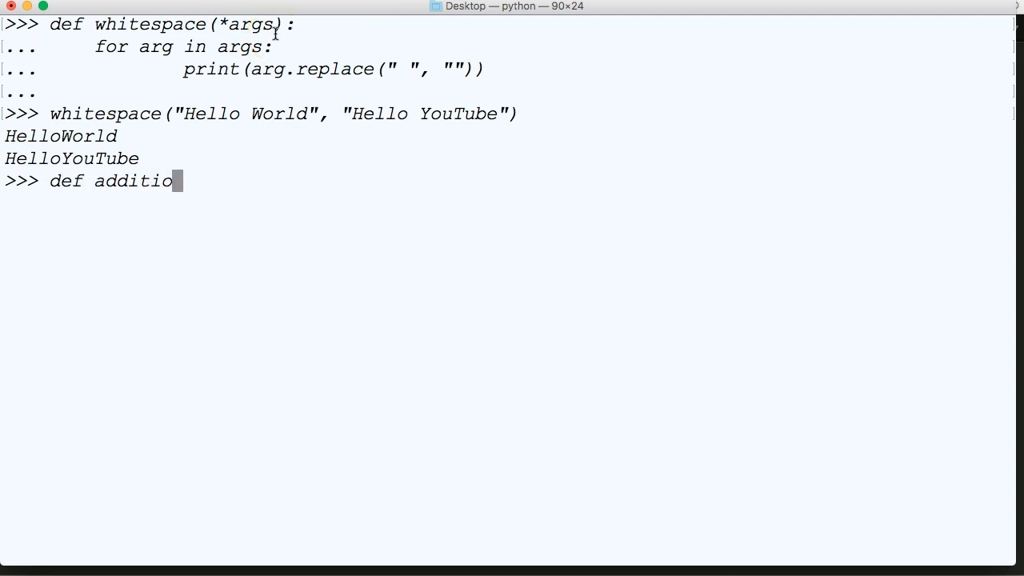
Step: Define addition(*dog) that prints sum(dog)
type("n(")
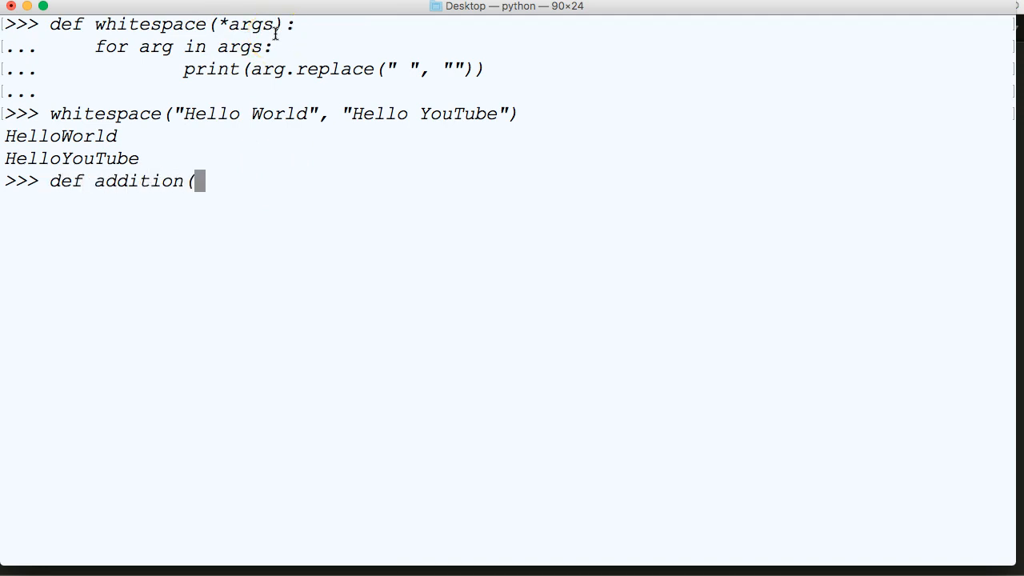
type("*dog")
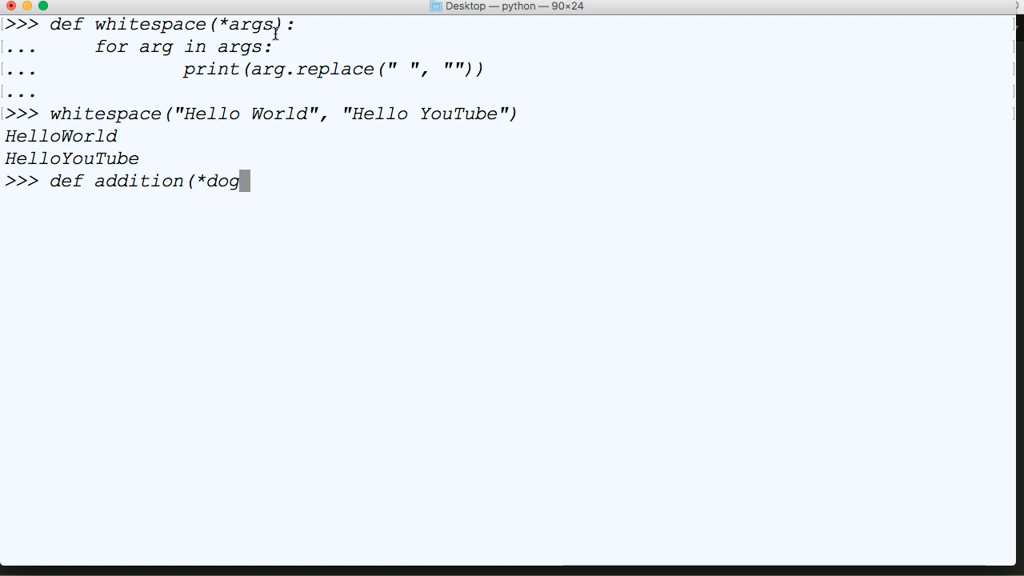
key("Return")
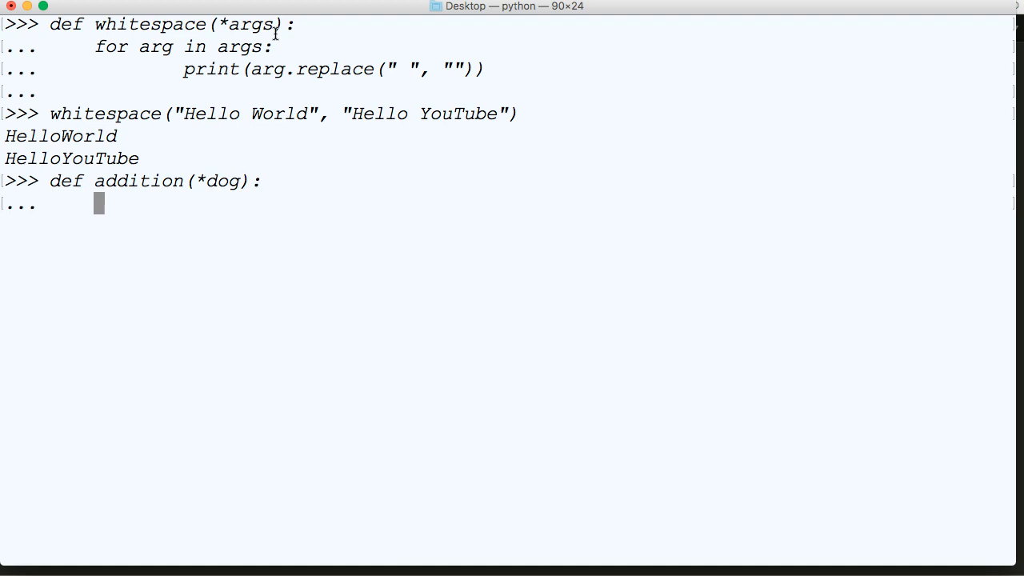
type("print(sum(")
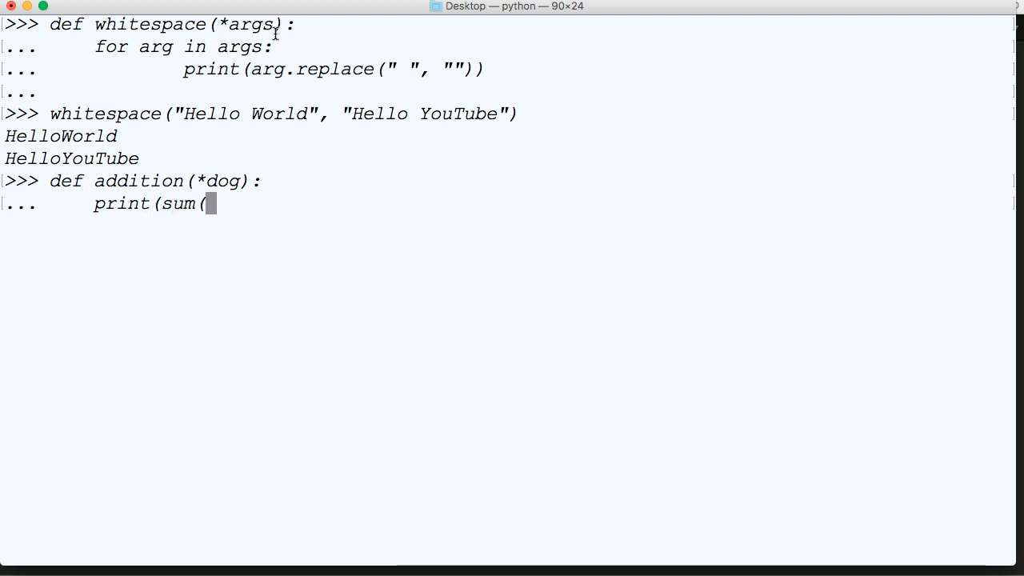
type("dog)")
type("a")
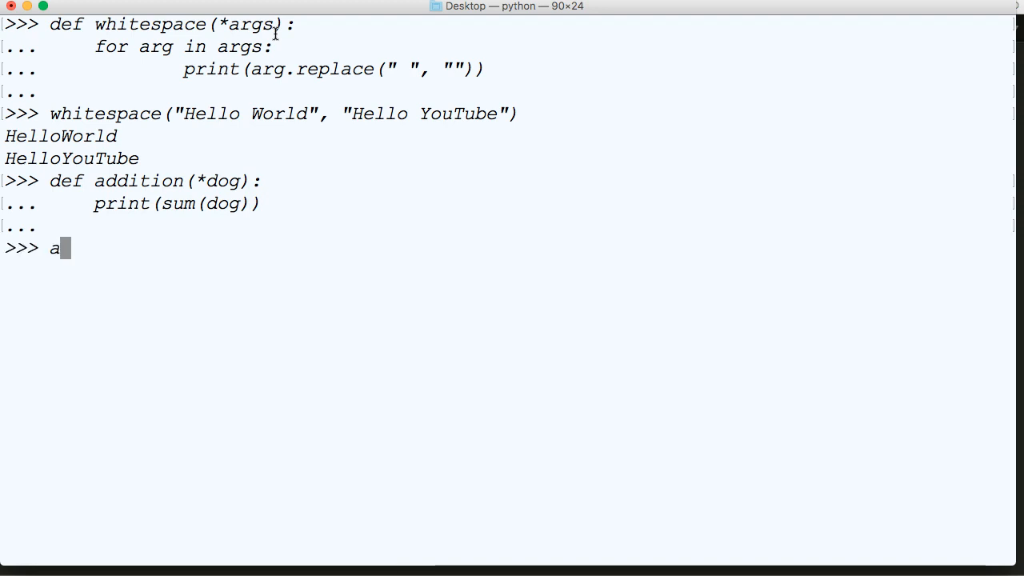
Step: Call addition(24, 56, 8) to print 88 and highlight the dog parameter name
type("ddition(")
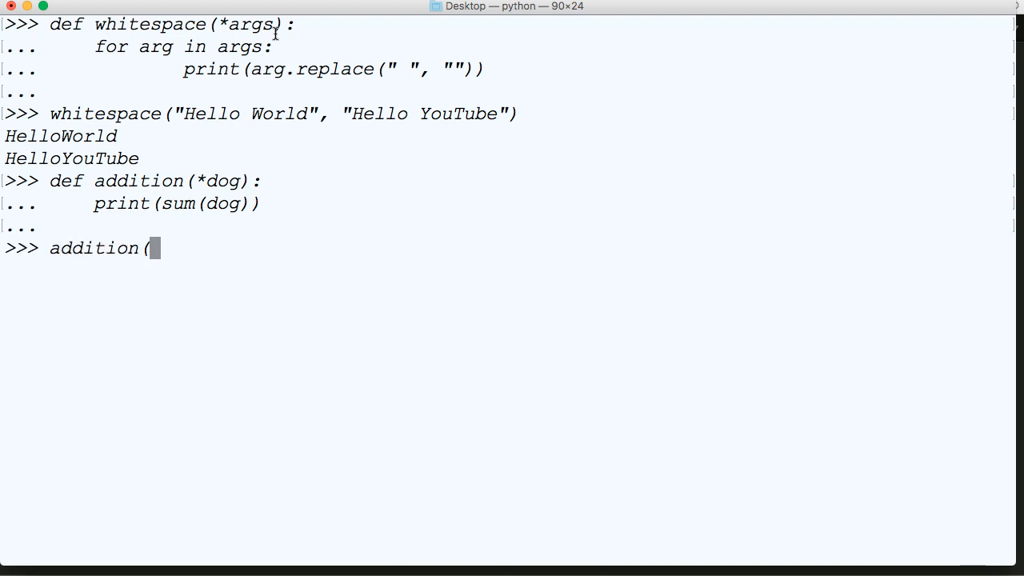
type("24,")
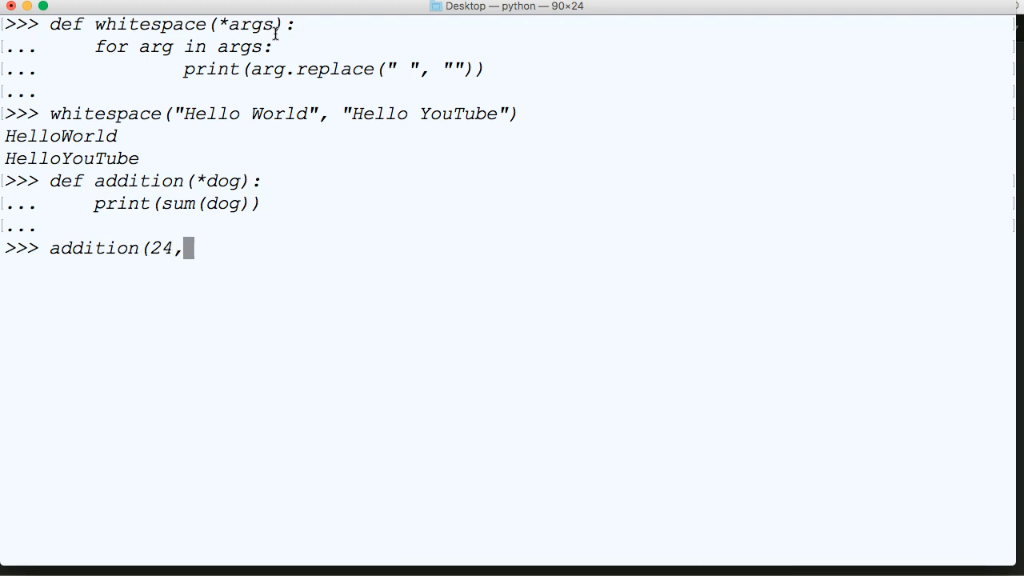
type("56, 8")
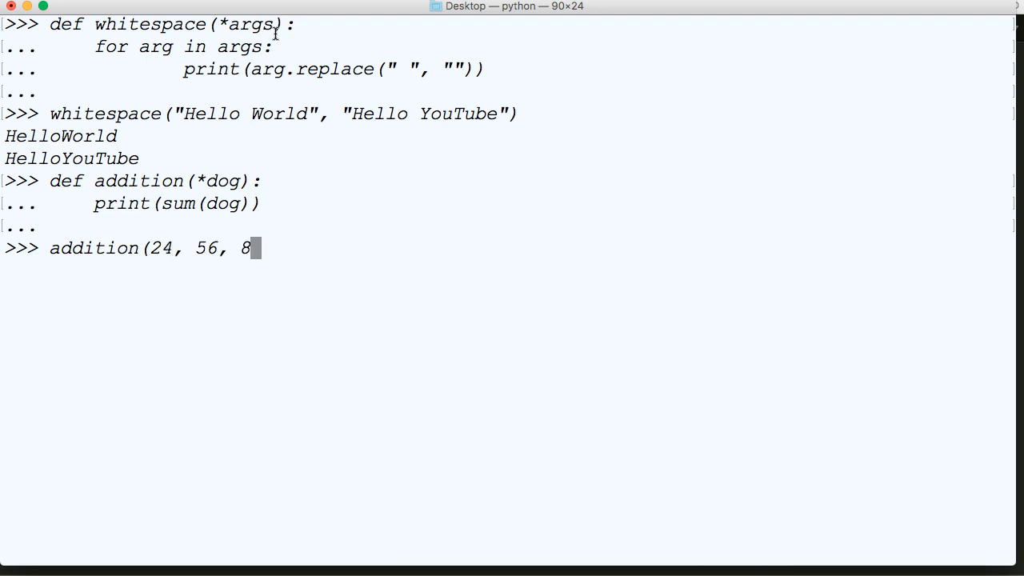
type(")")
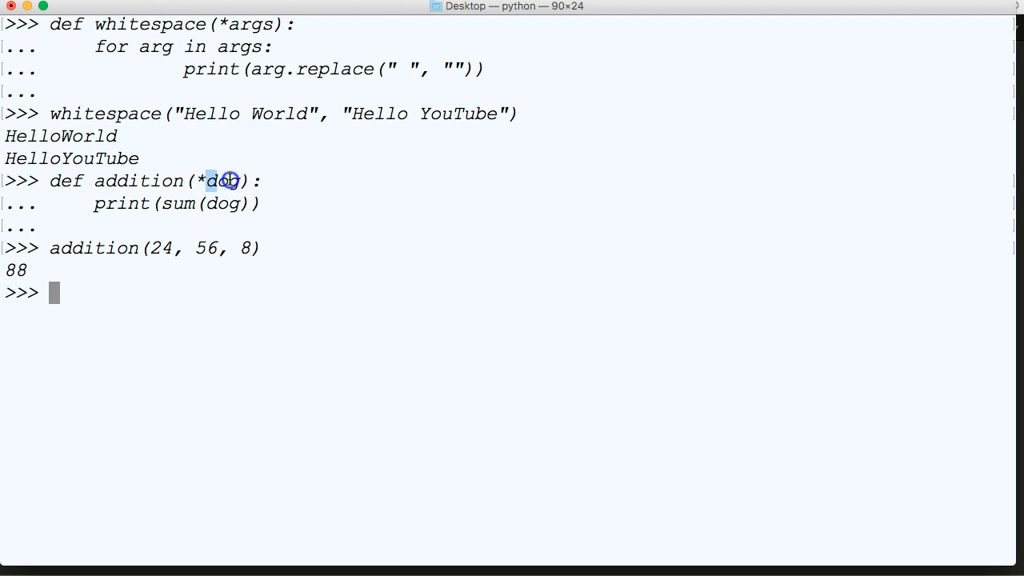
double_click(224, 179)
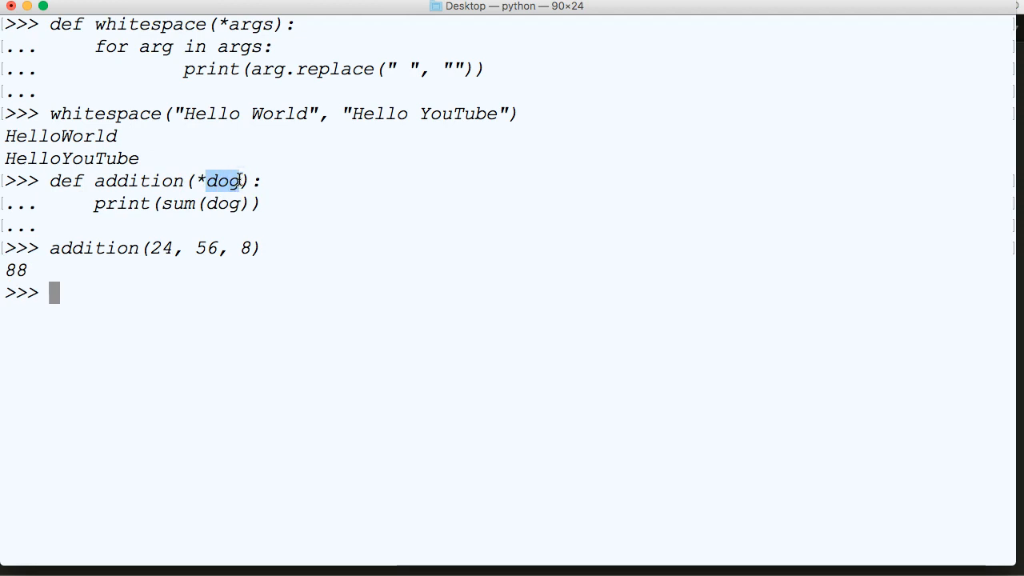